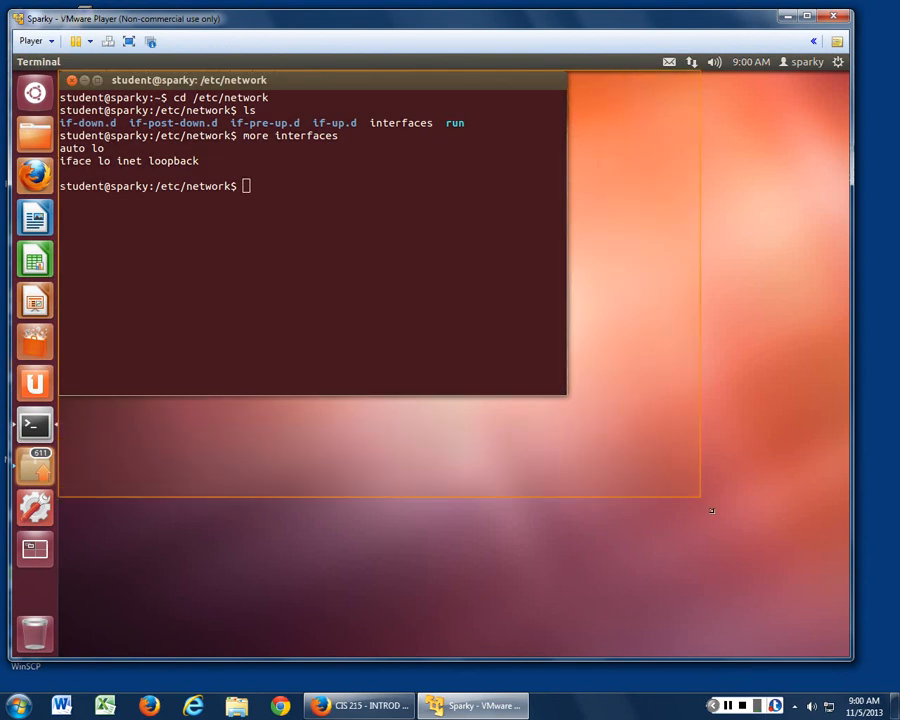
Drag the terminal corner to enlarge the window and clear the earlier output
drag(566, 394, 744, 534)
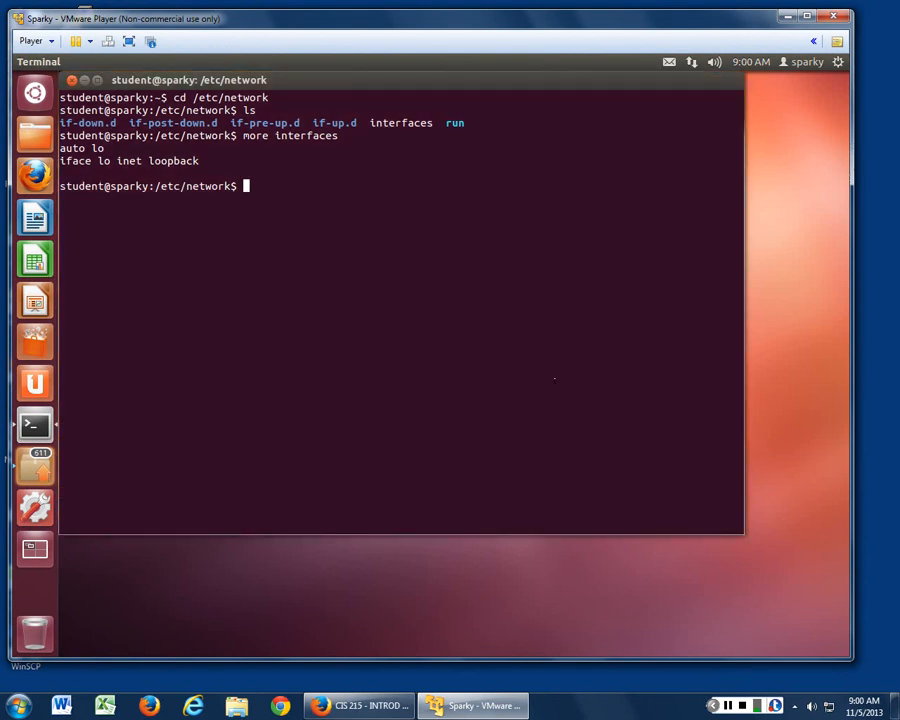
text(c)
text(ls)
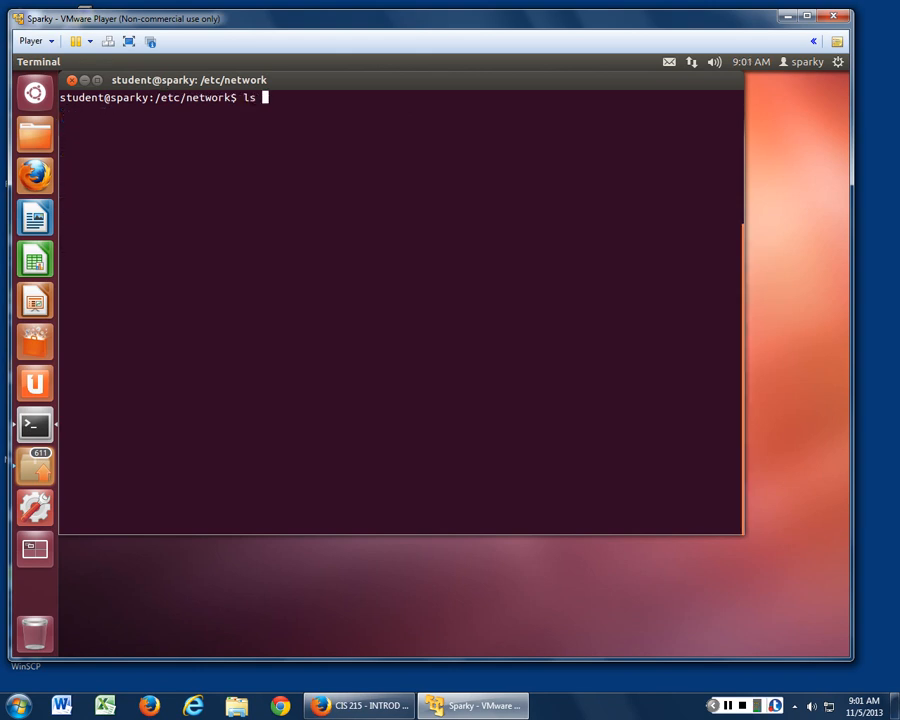
Run ls -la in /etc/network, then ifconfig to show eth0 at 192.168.118.128
text( -la)
key(Return)
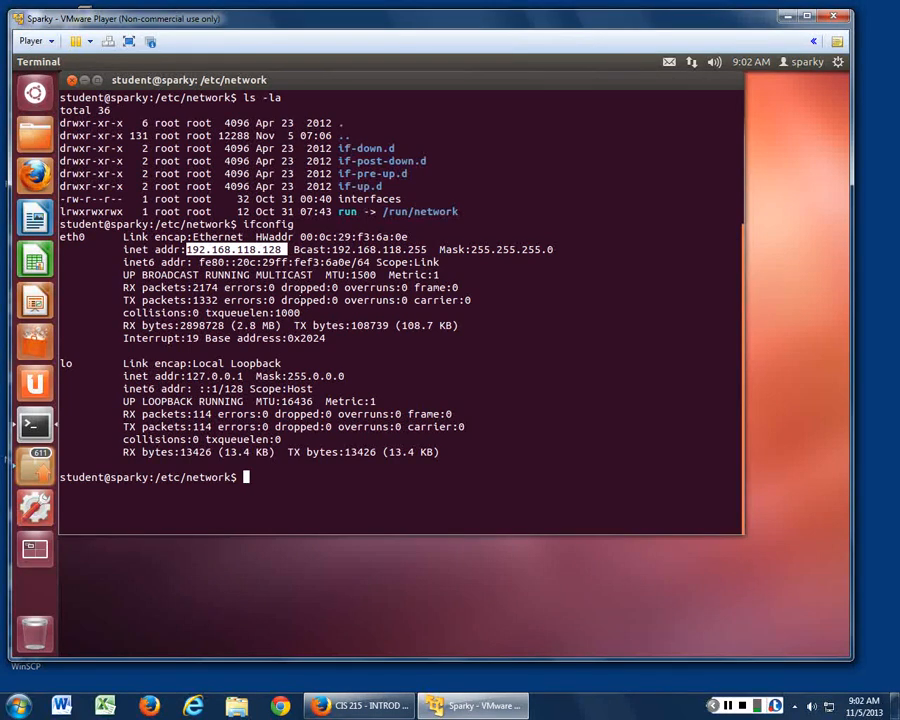
Run 'sudo nano interfaces' and enter the sudo password
text(sudo)
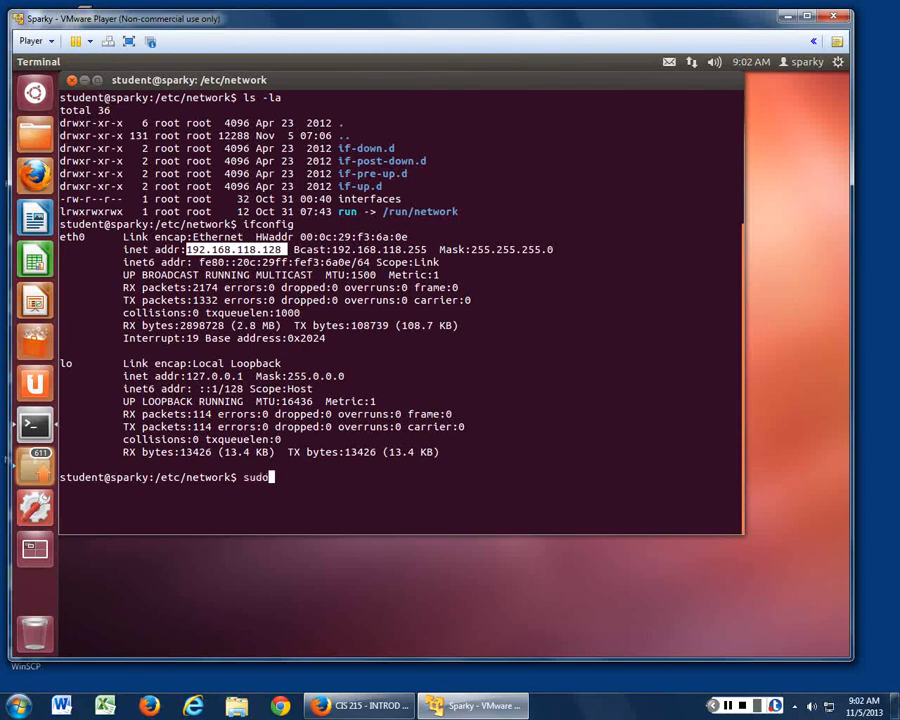
text(nano inter)
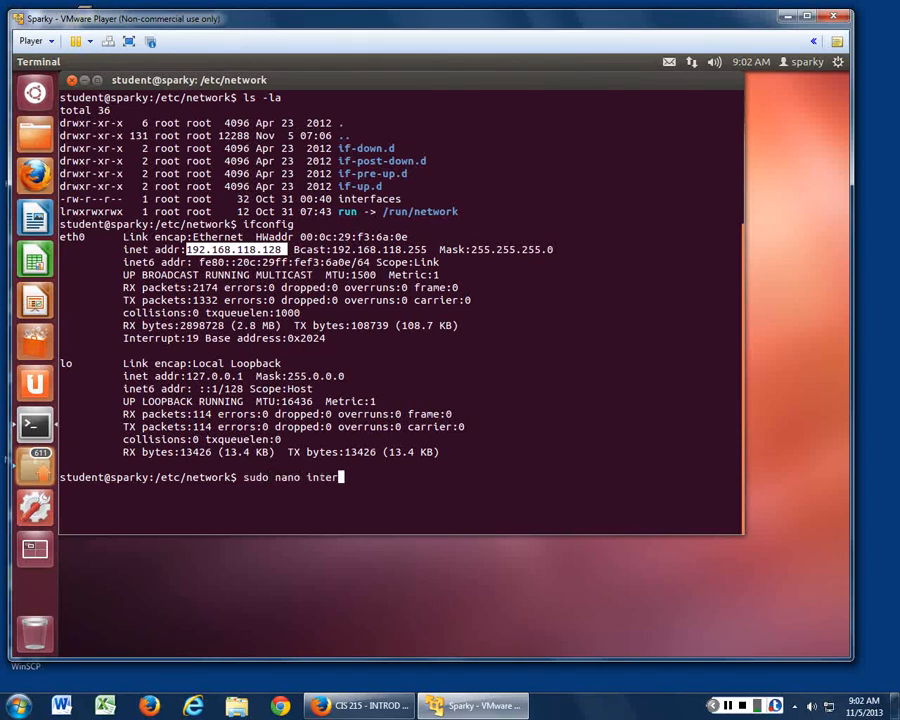
text(faces)
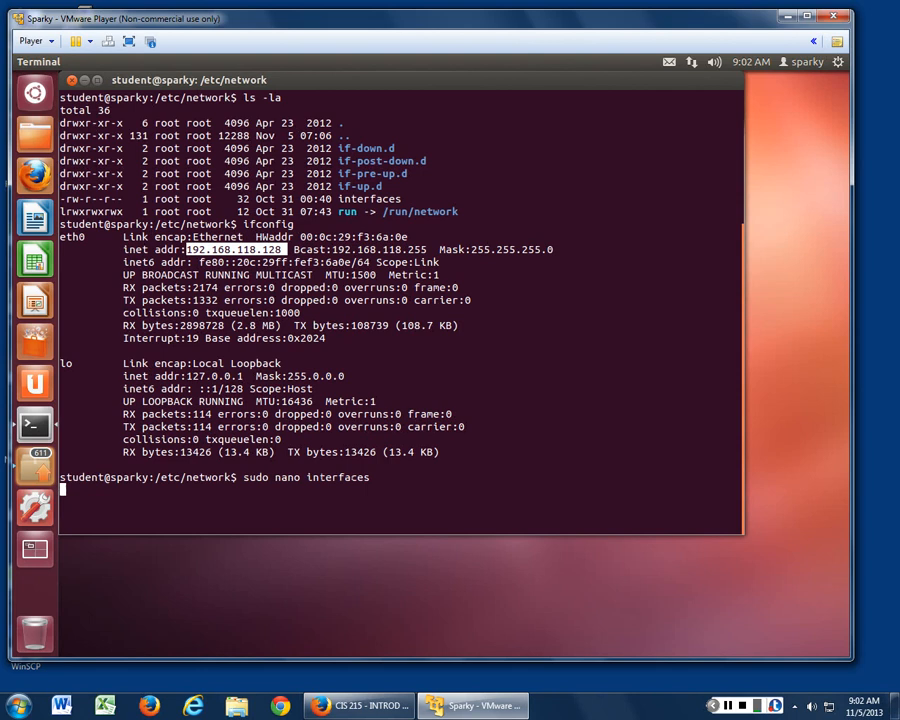
key(Return)
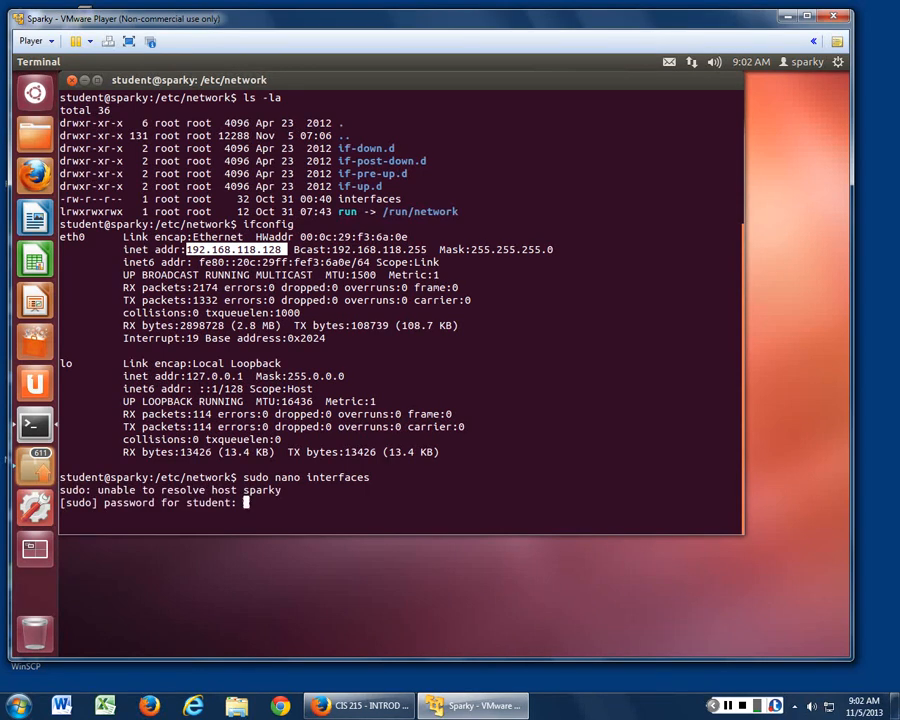
key(Return)
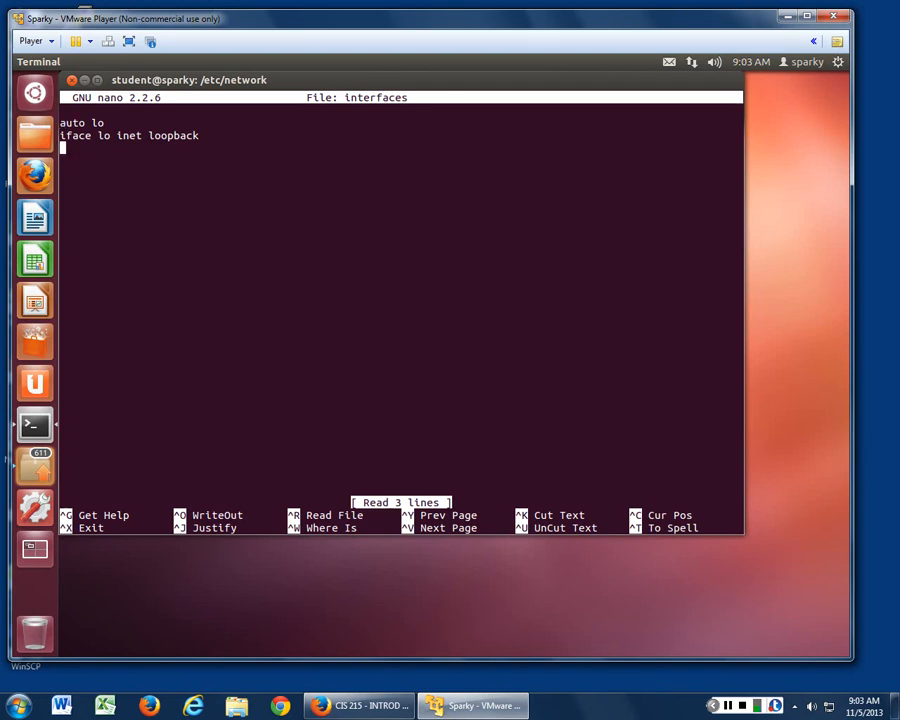
Type the lines 'auto eth0' and 'iface eth0 inet static'
text(auto)
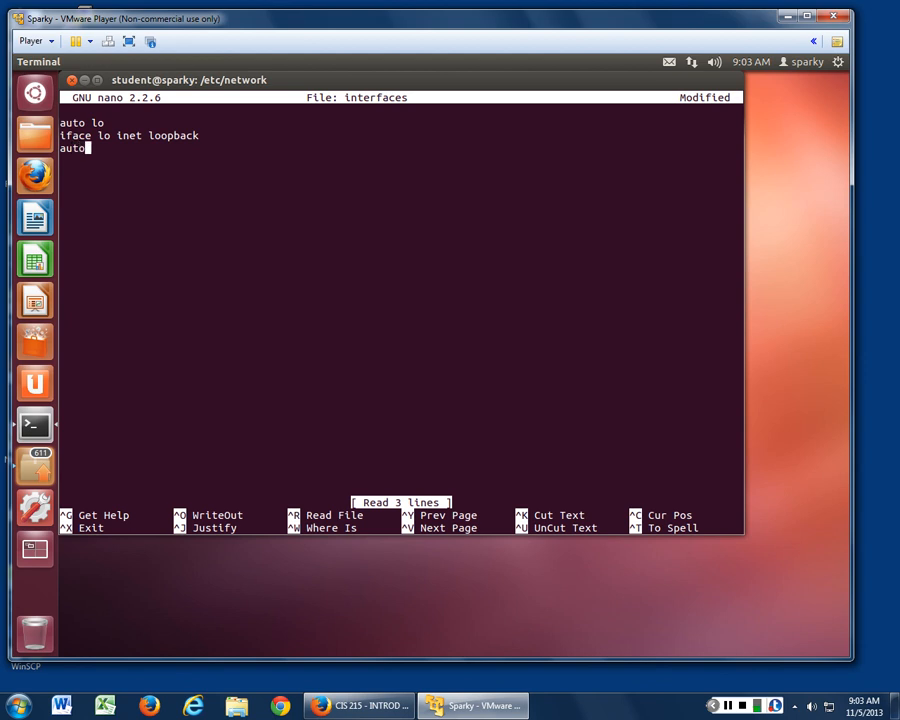
text(eth)
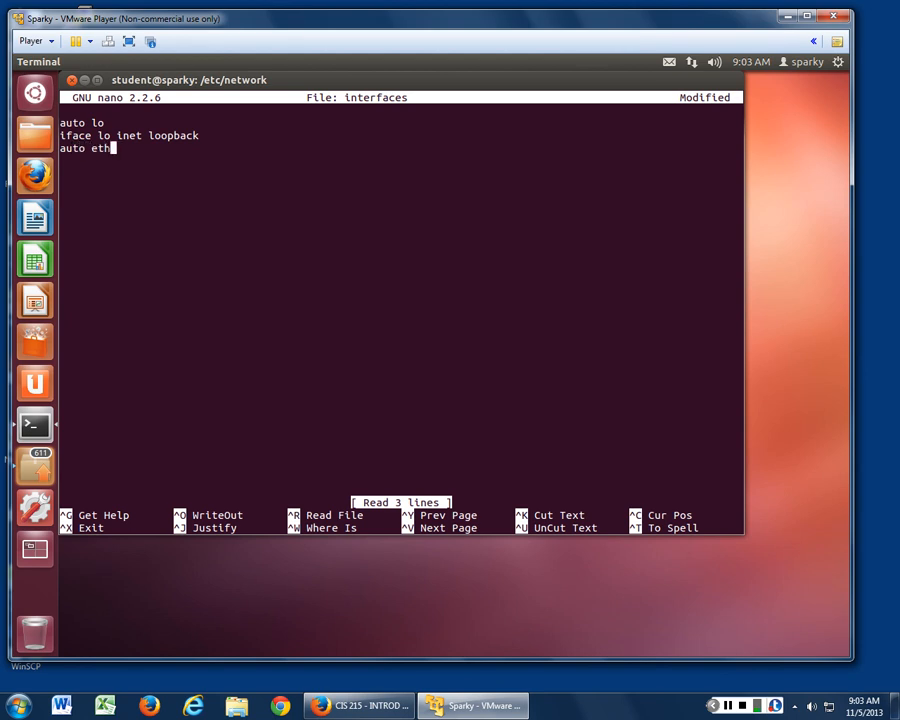
text(0)
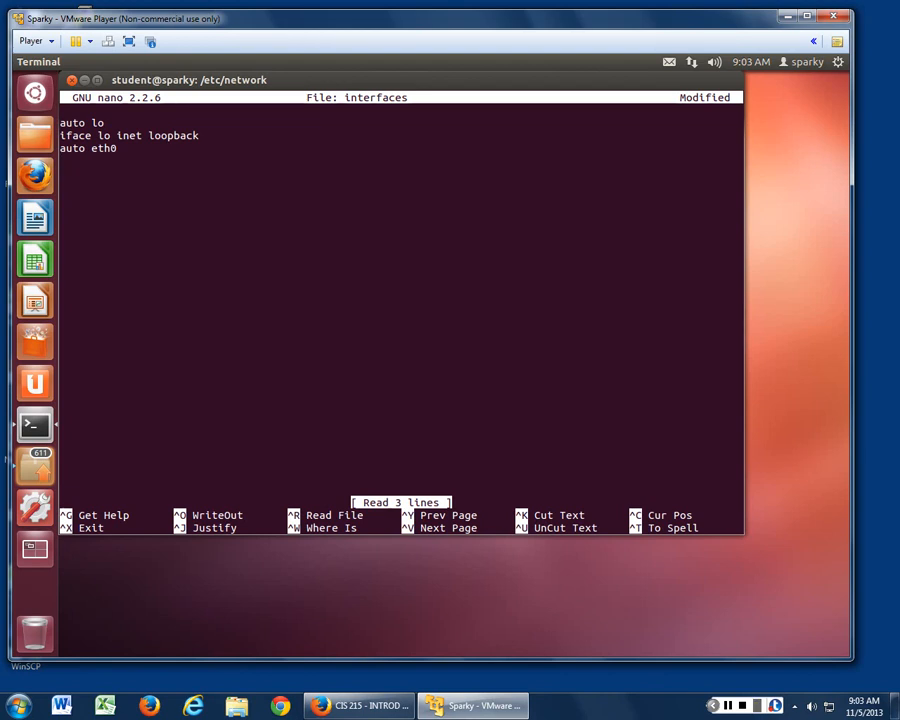
text(ifac)
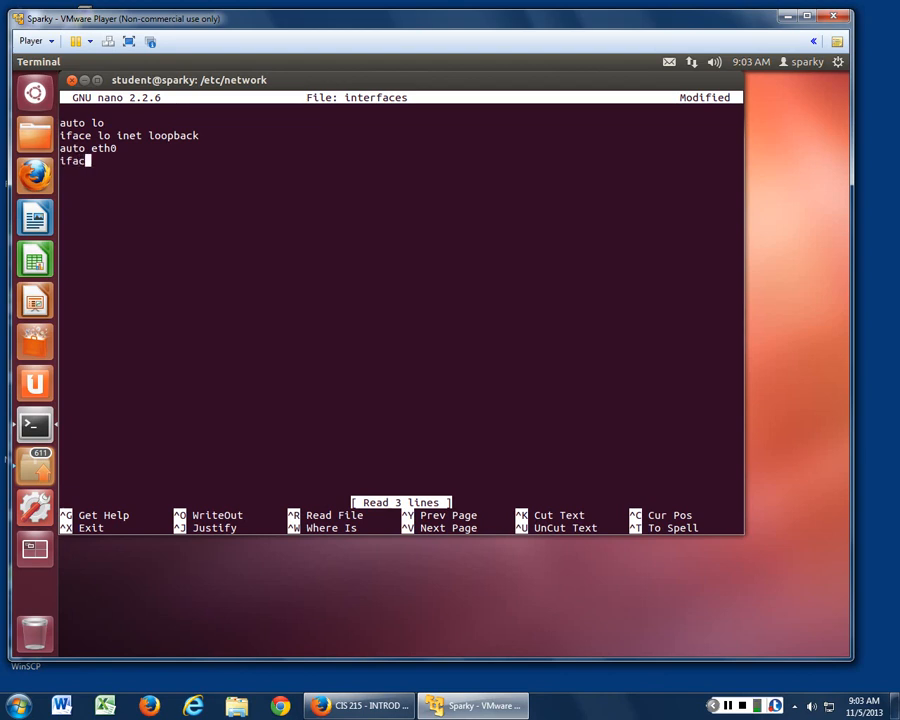
text(e)
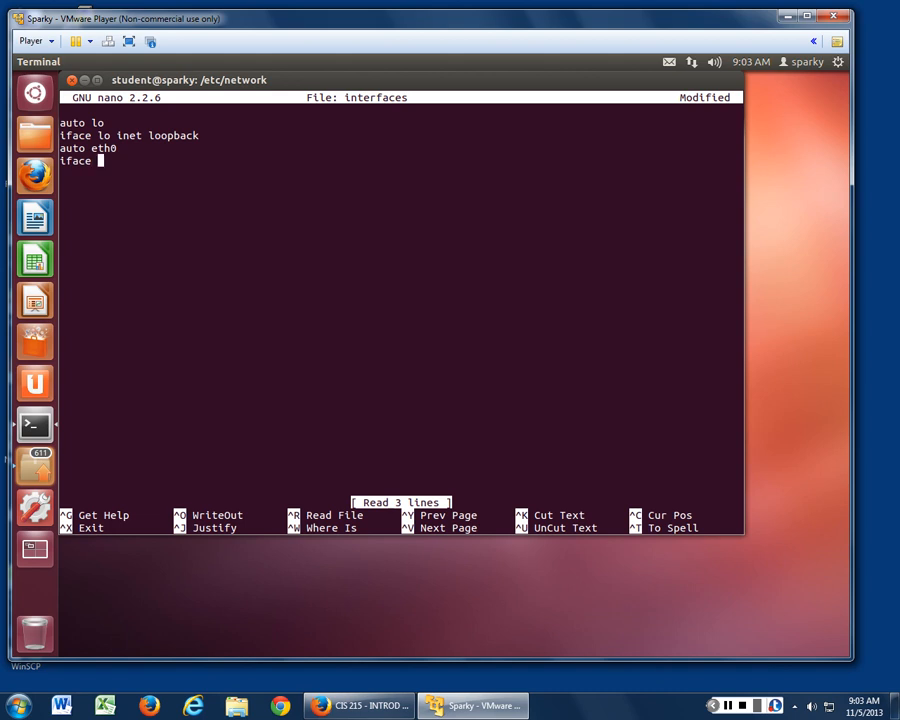
text(eth0)
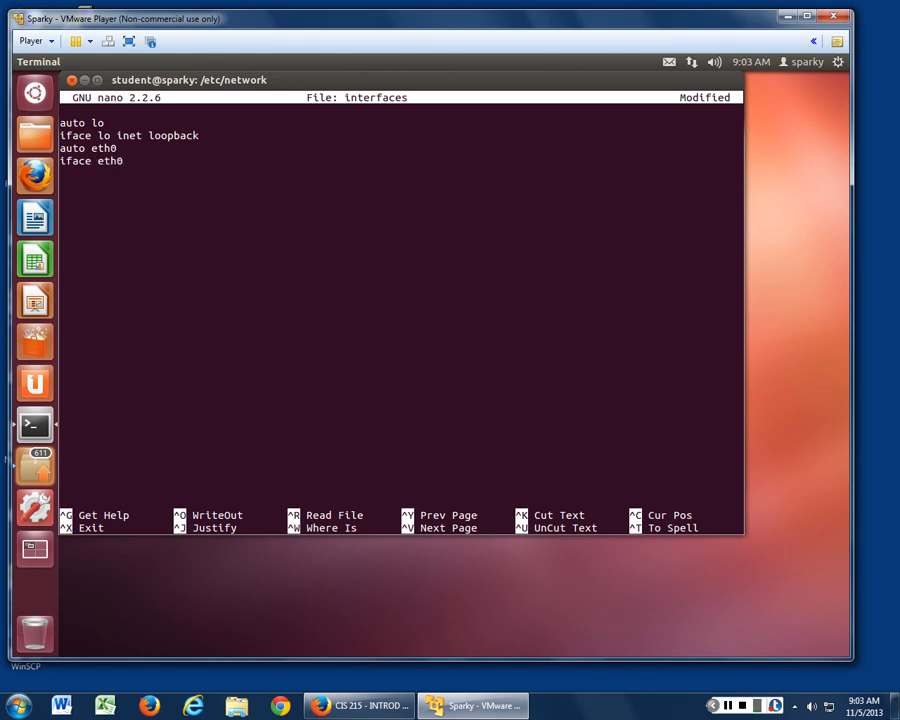
text(inet)
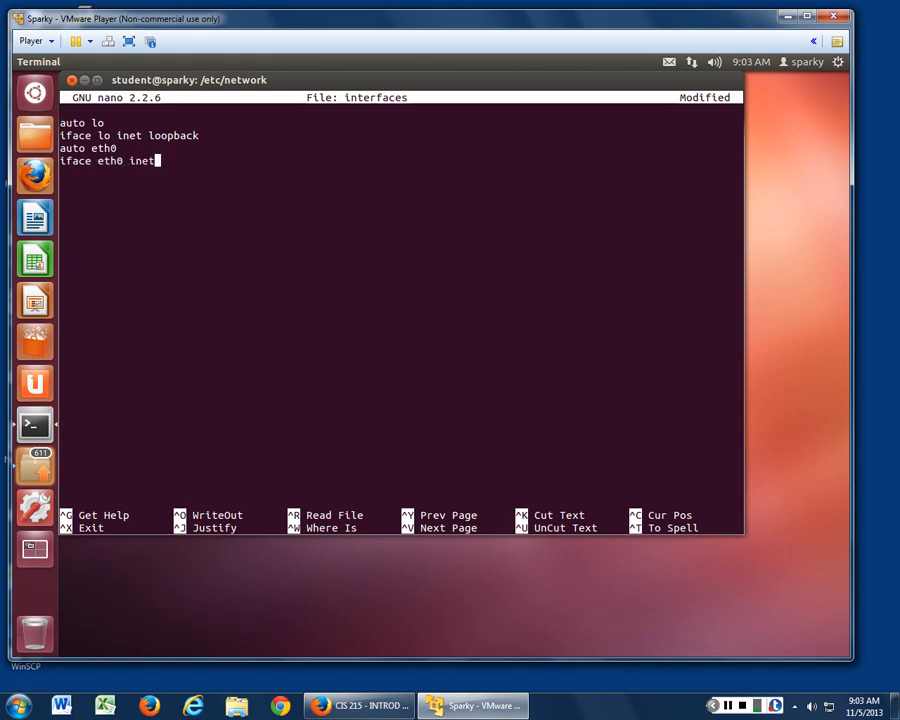
text(static)
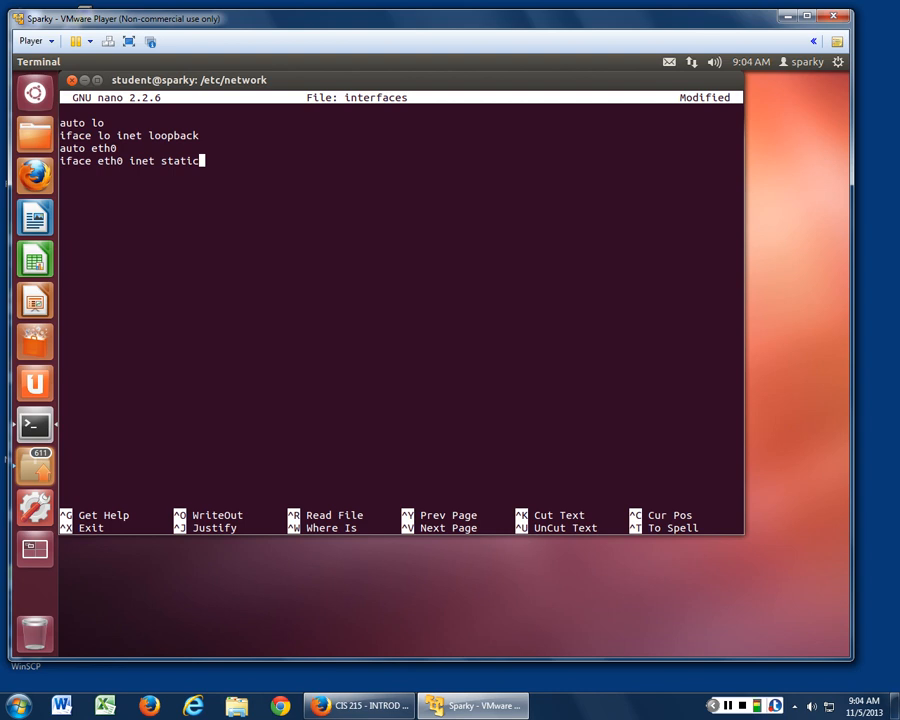
Briefly switch the method word to dhcp, restore 'static', and begin a new line
key(BackSpace)
text(dh)
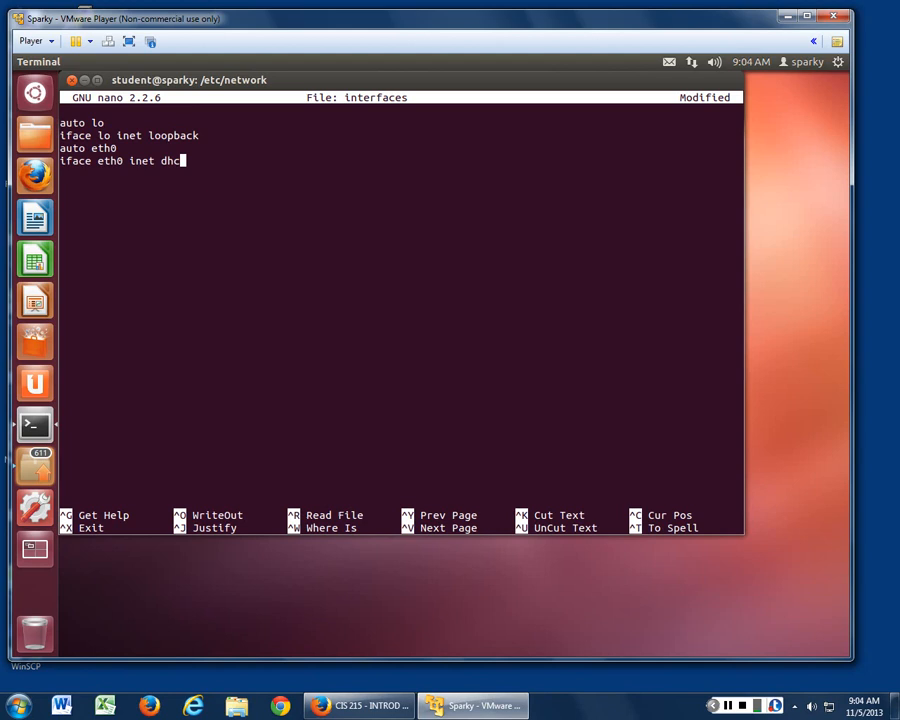
text(p)
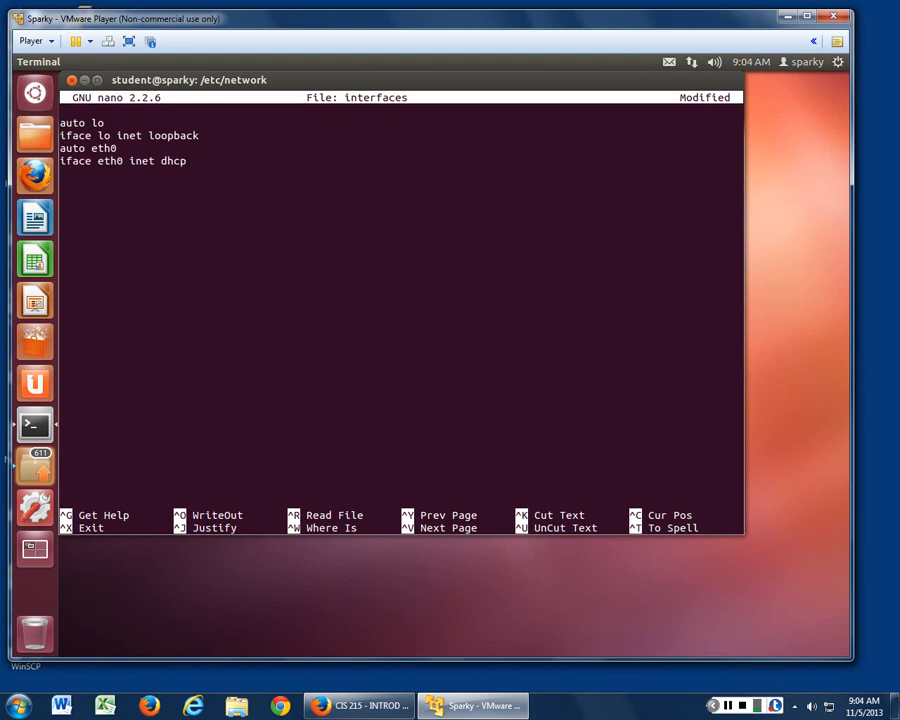
key(BackSpace)
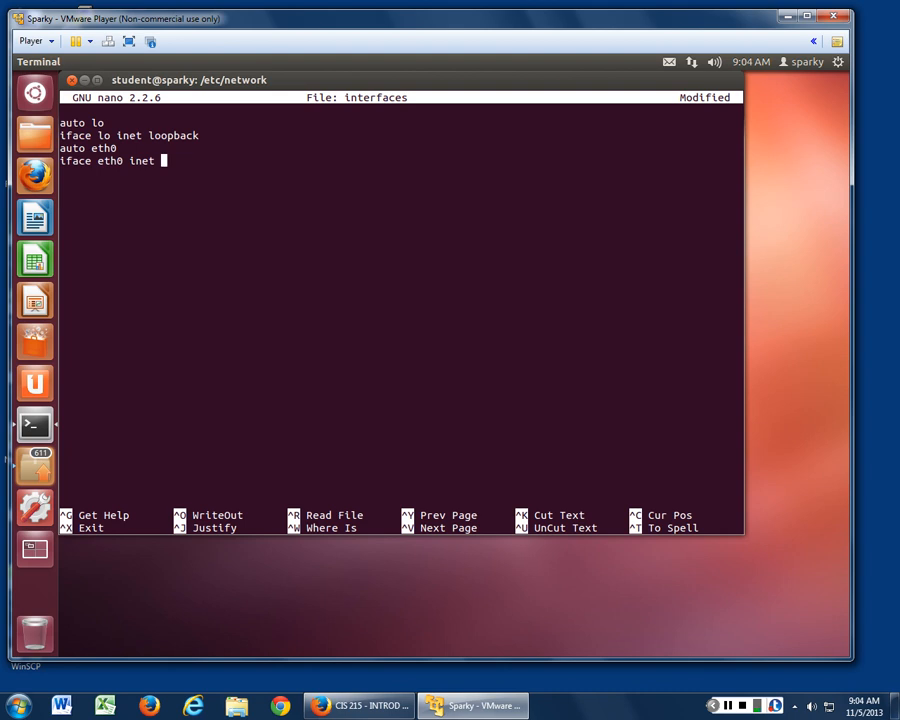
text(static)
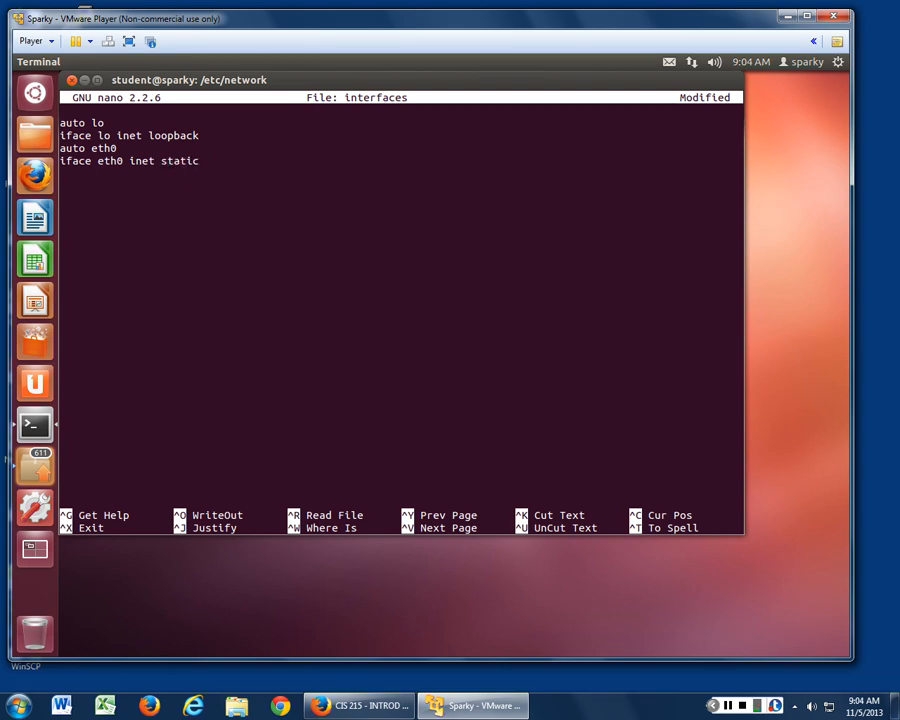
click(200, 160)
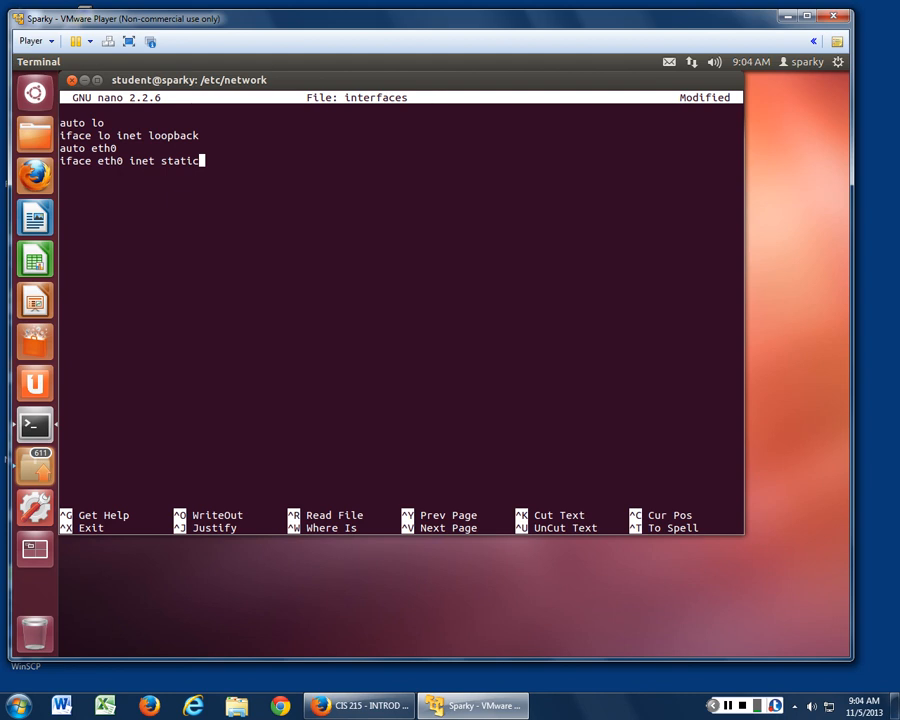
key(Return)
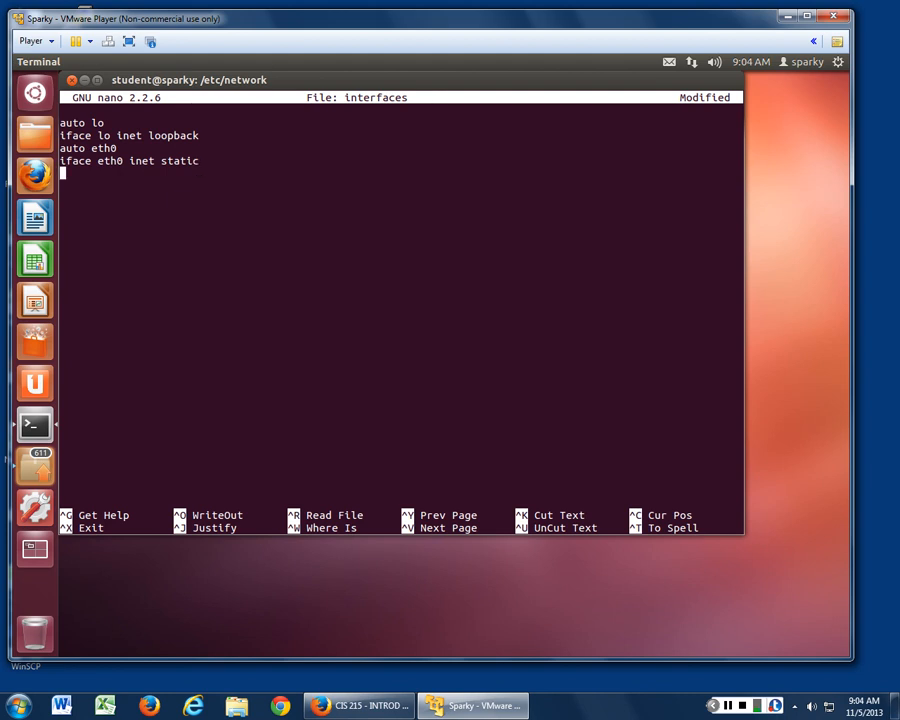
Type the line 'address 192.168.118.128' for eth0
text(address)
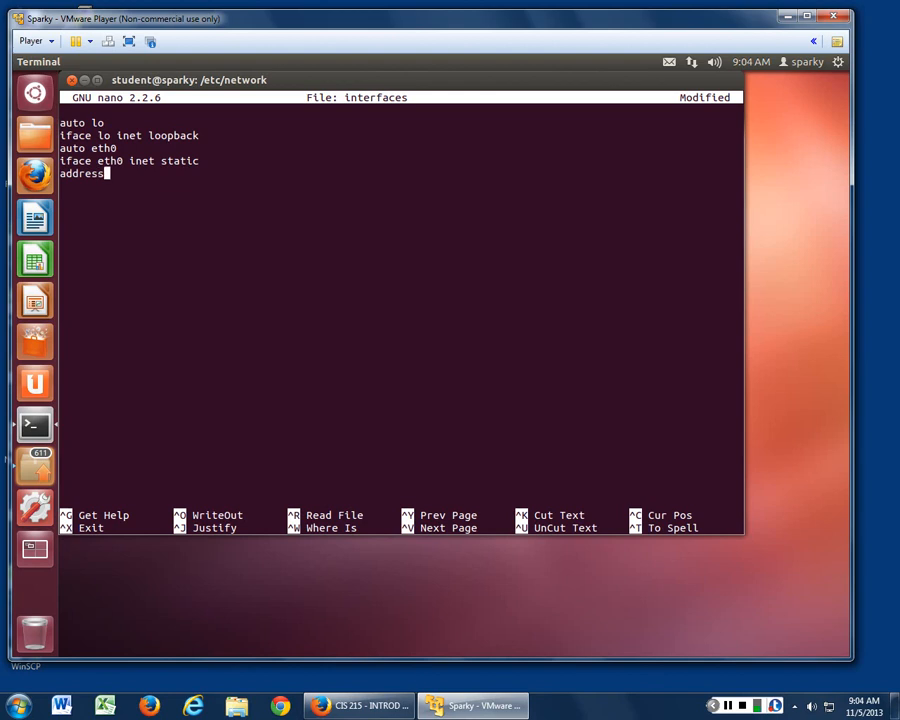
text(192.1)
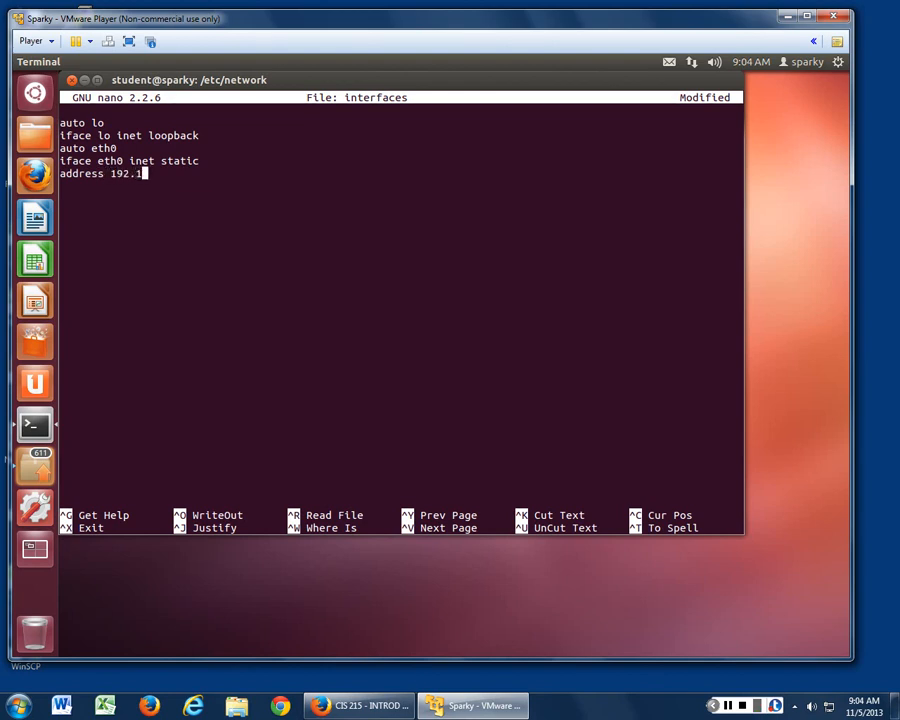
text(68.11)
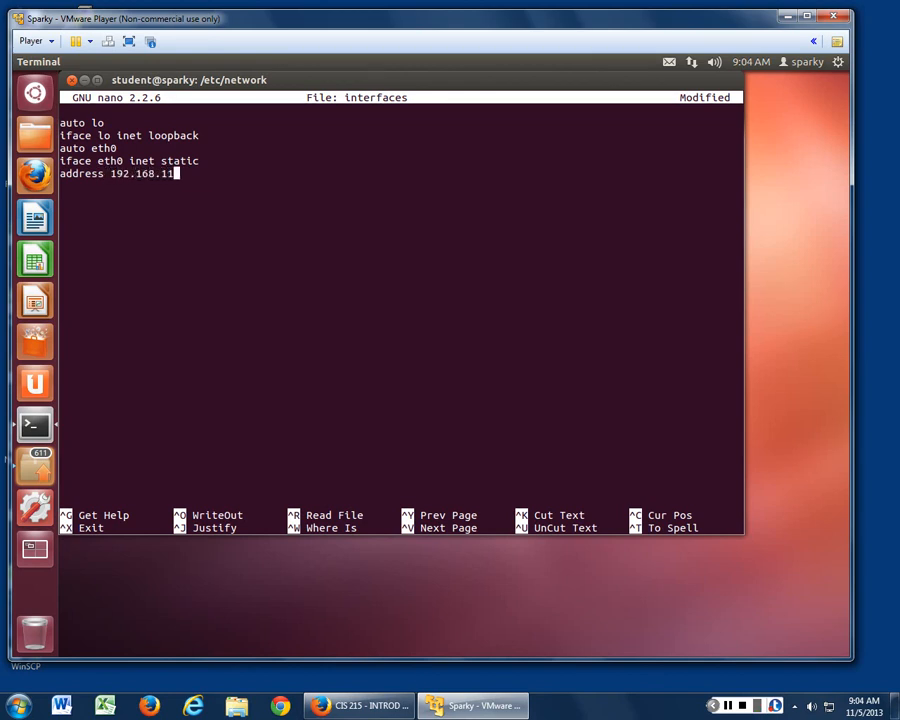
text(8.128)
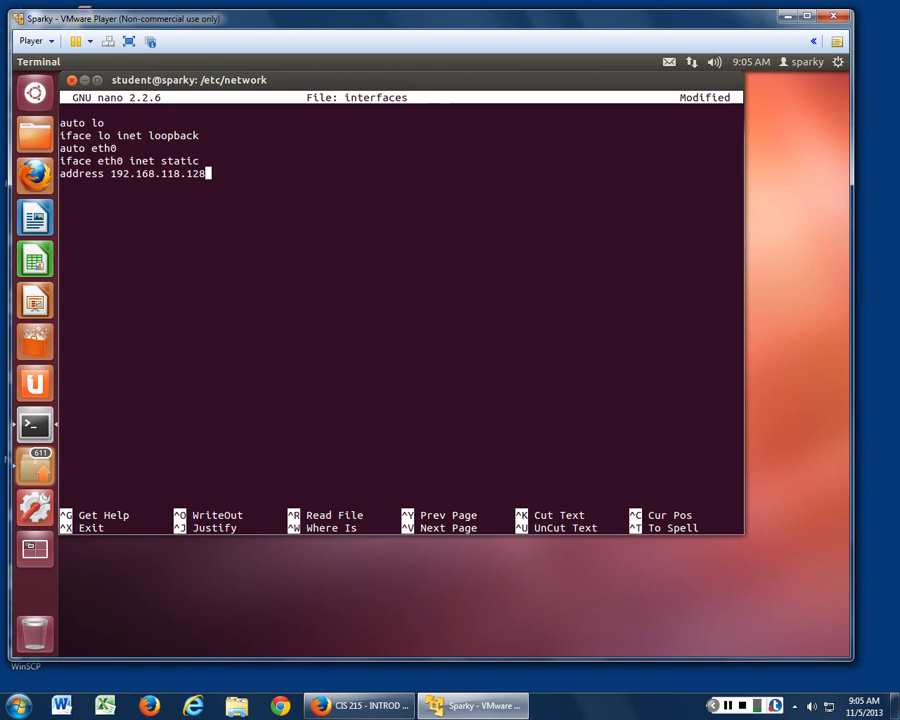
On a new line below, type 'netmask 255.255.255.0'
key(Return)
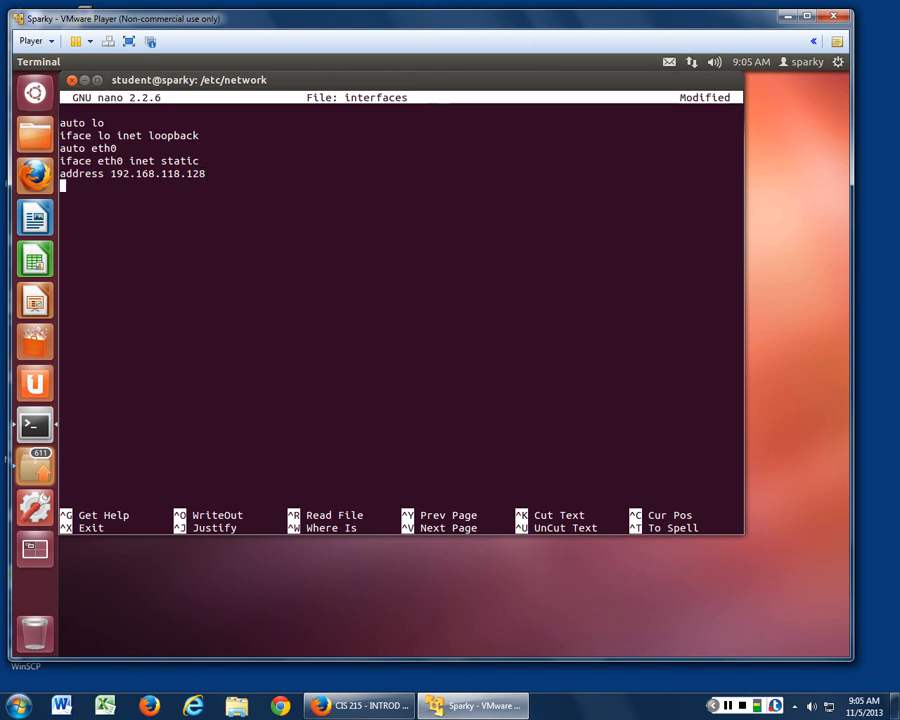
text(net)
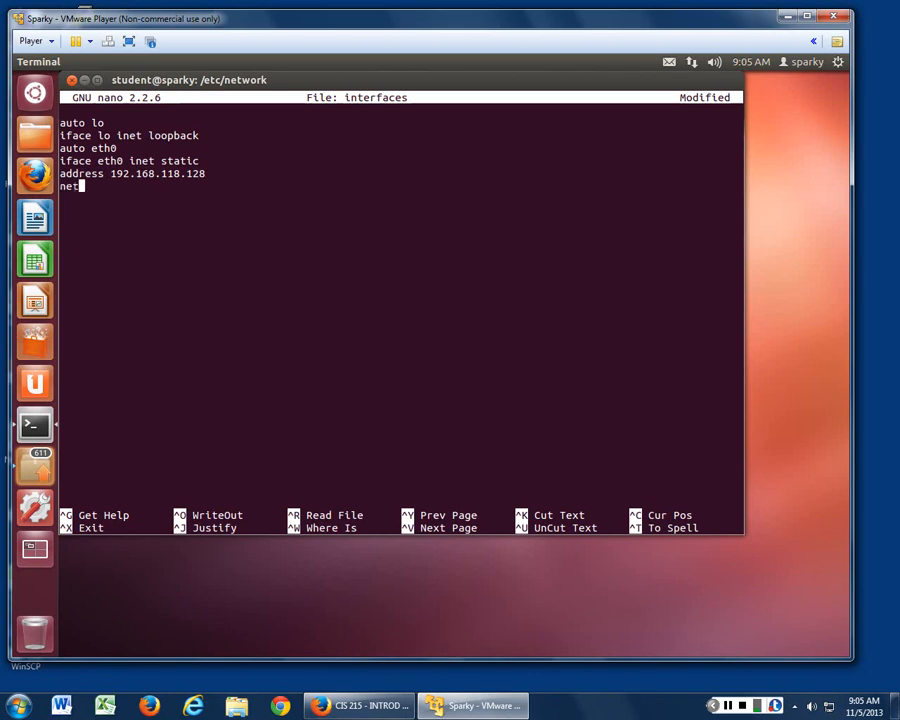
text(mask)
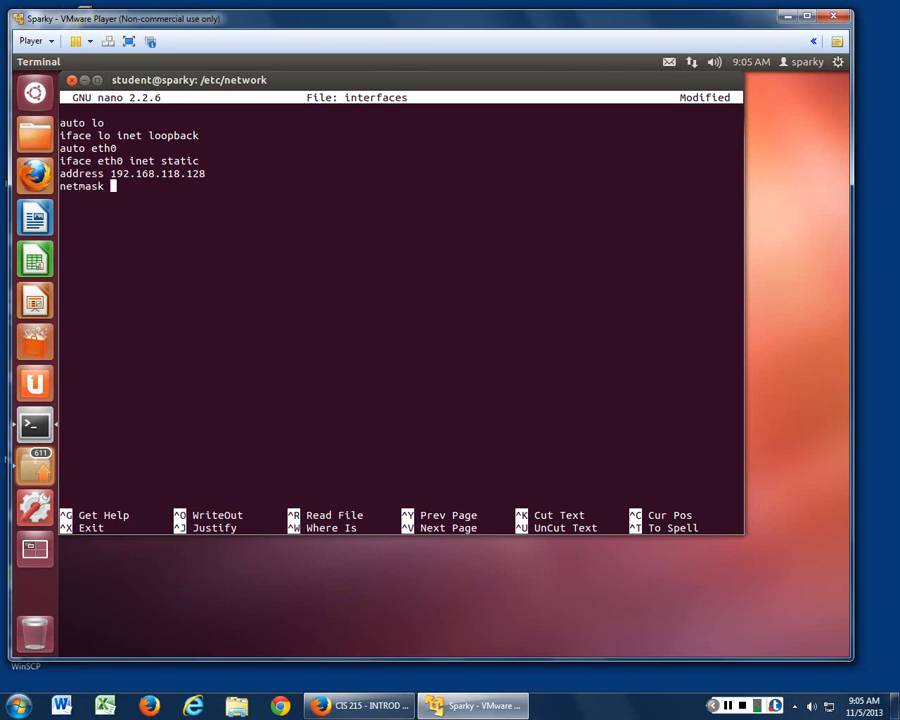
text(25..)
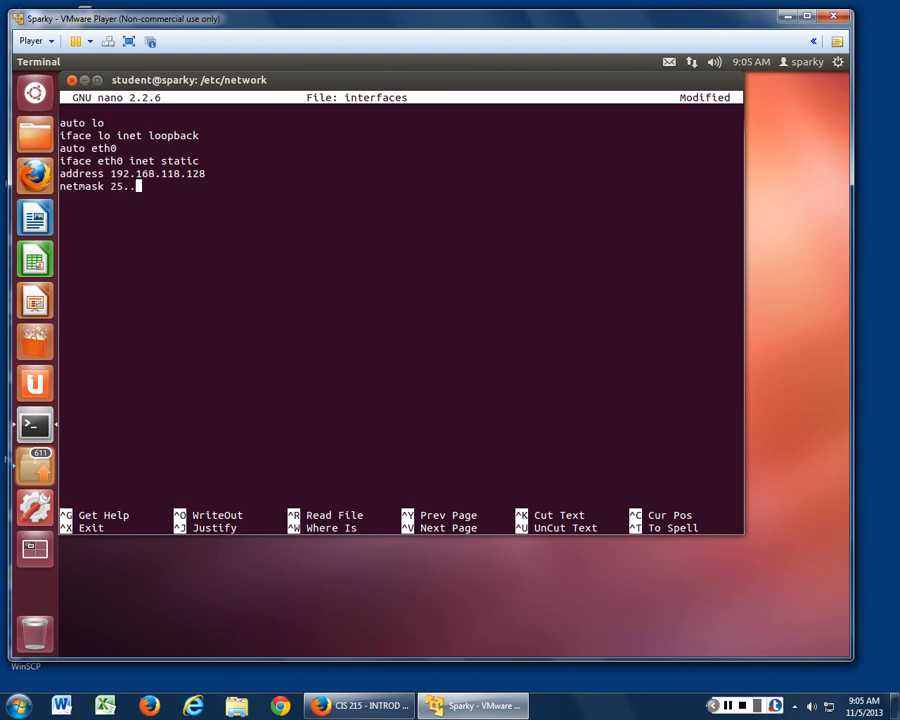
text(55.255.)
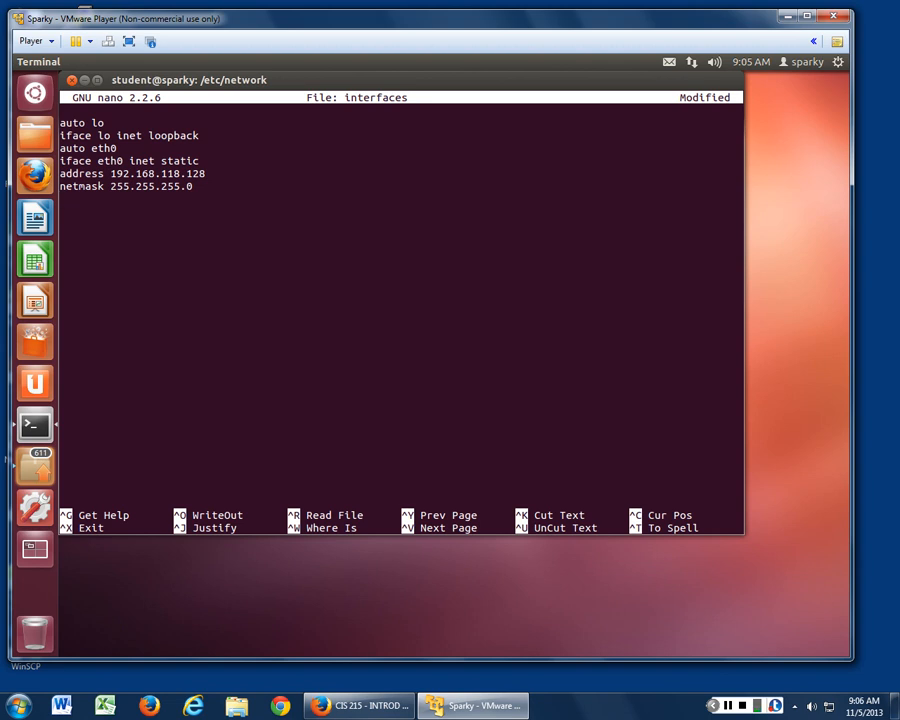
Start a new line after the netmask and type 'gateway 192.168.118.1'
key(Return)
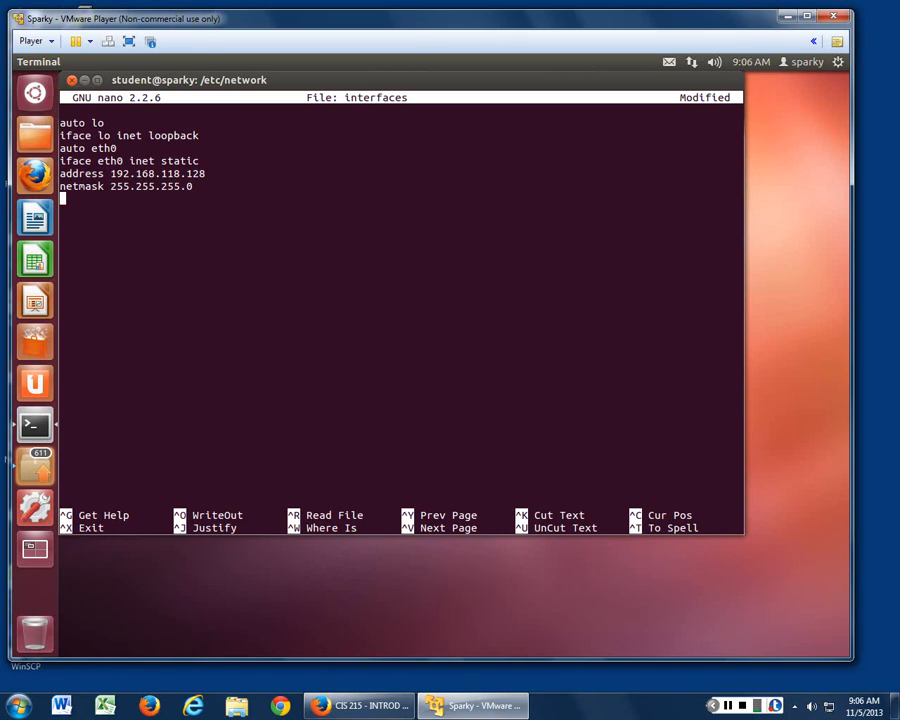
text(gateway)
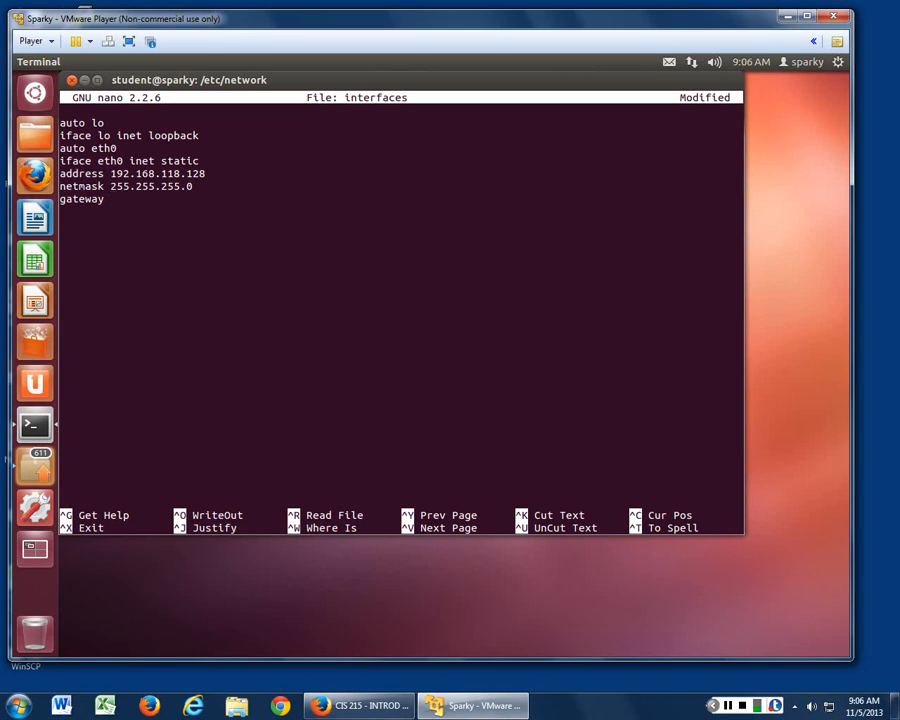
text(192.)
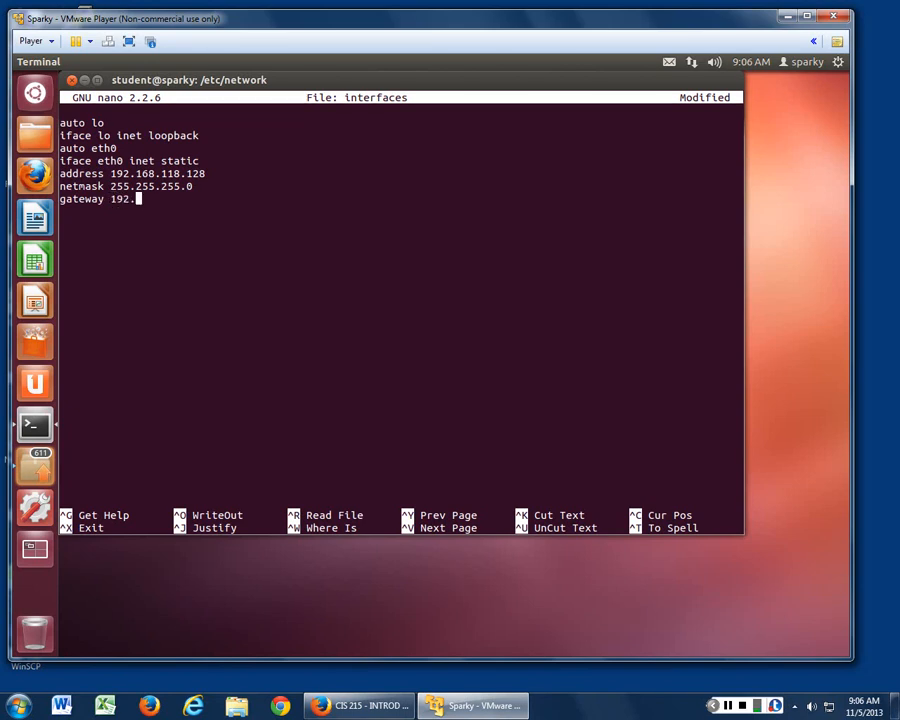
text(68.118.1)
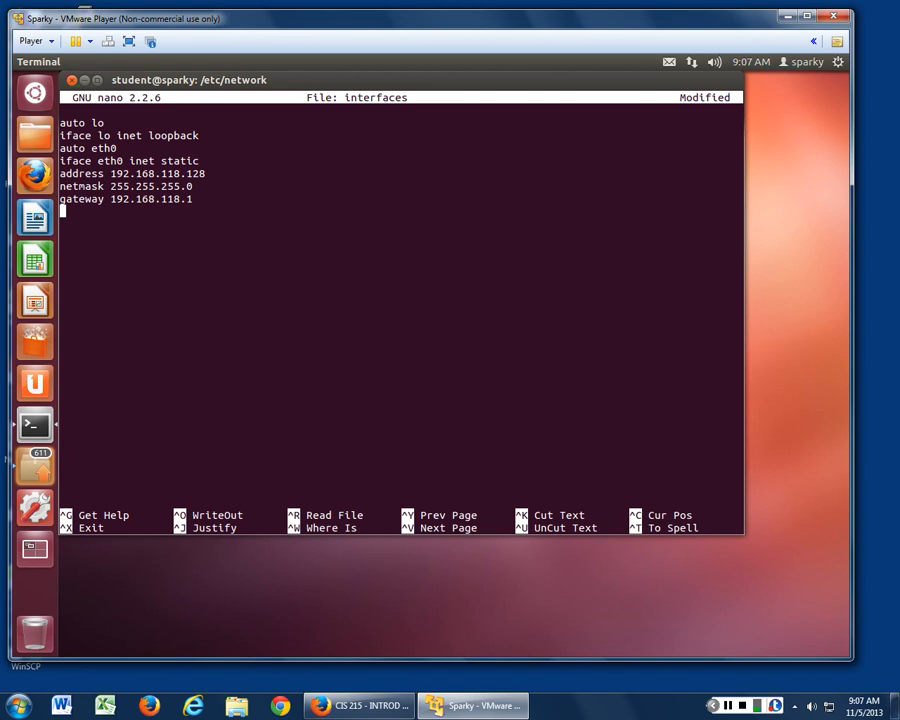
Save the interfaces file, exit nano, and display it with 'more interfaces'
key(ctrl+x)
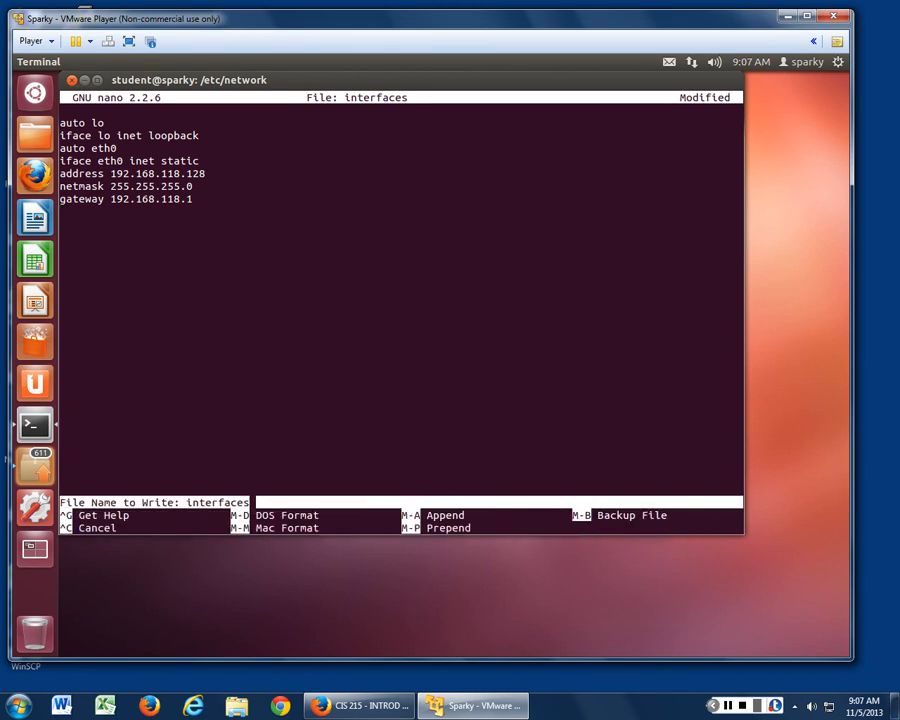
key(Return)
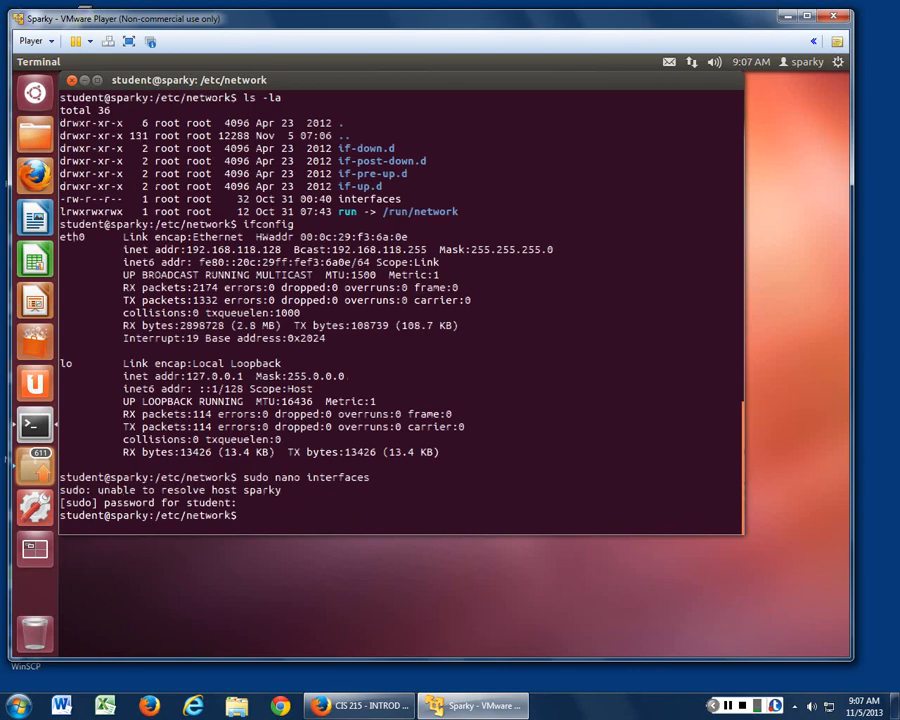
text(more i)
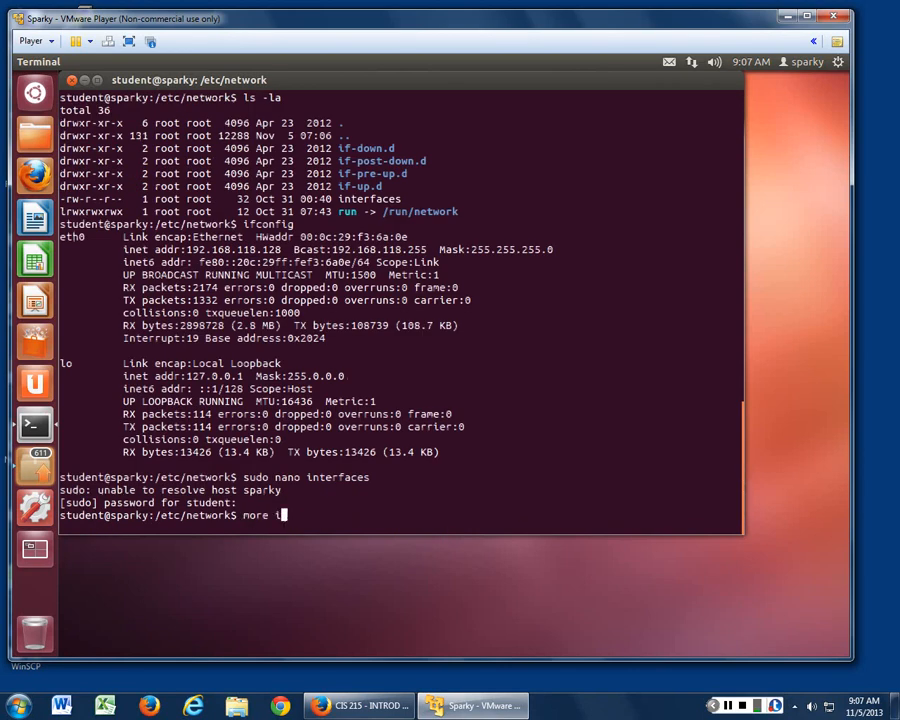
key(Return)
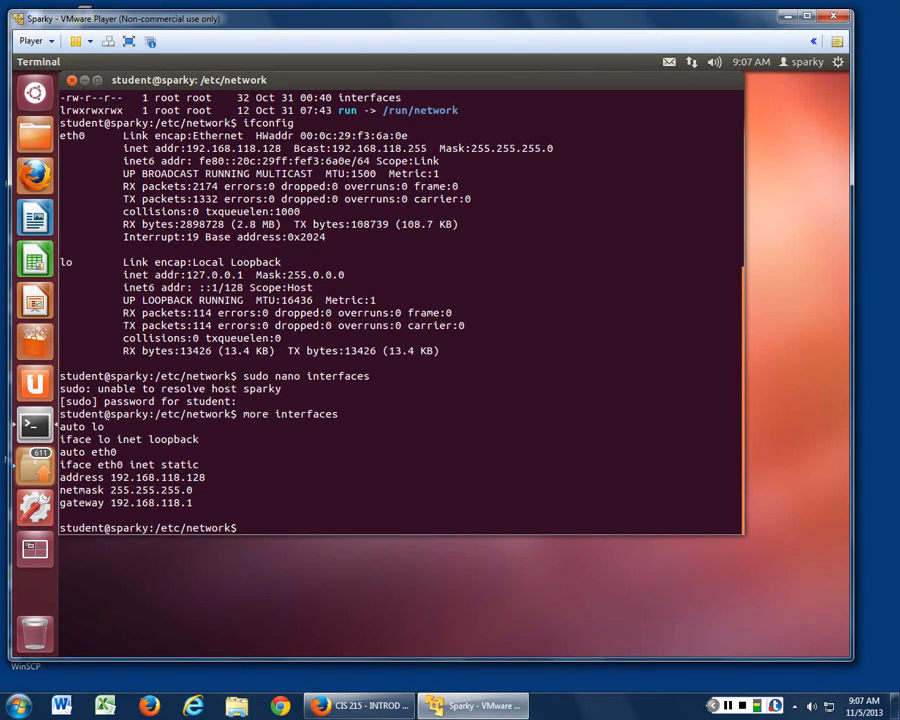
double_click(237, 148)
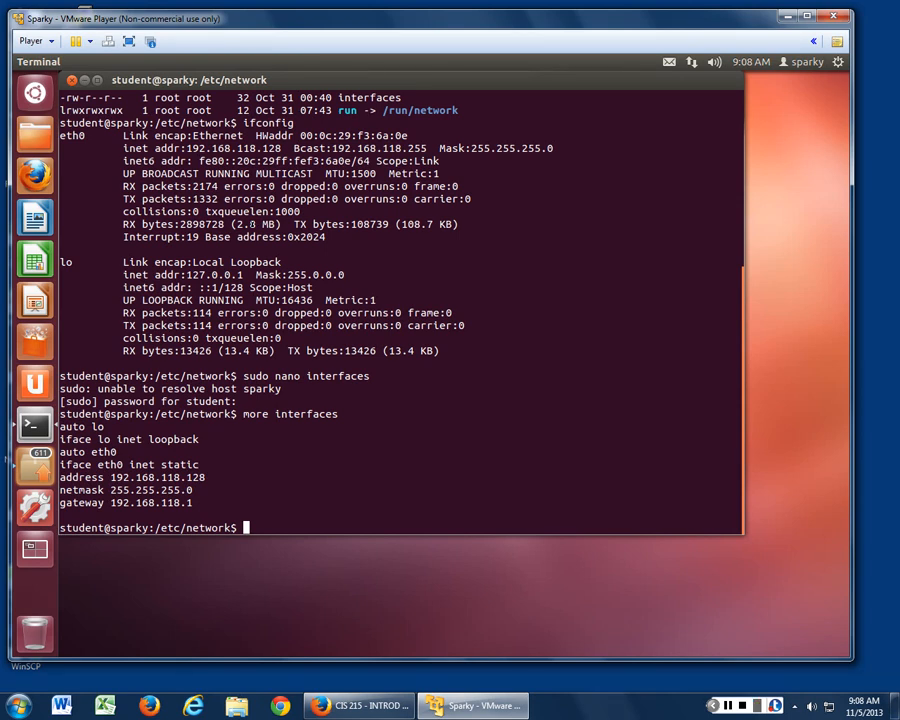
Go into /etc/init.d, list its scripts, and try 'ifdown eth0' without sudo
text(cd ..)
text(ls)
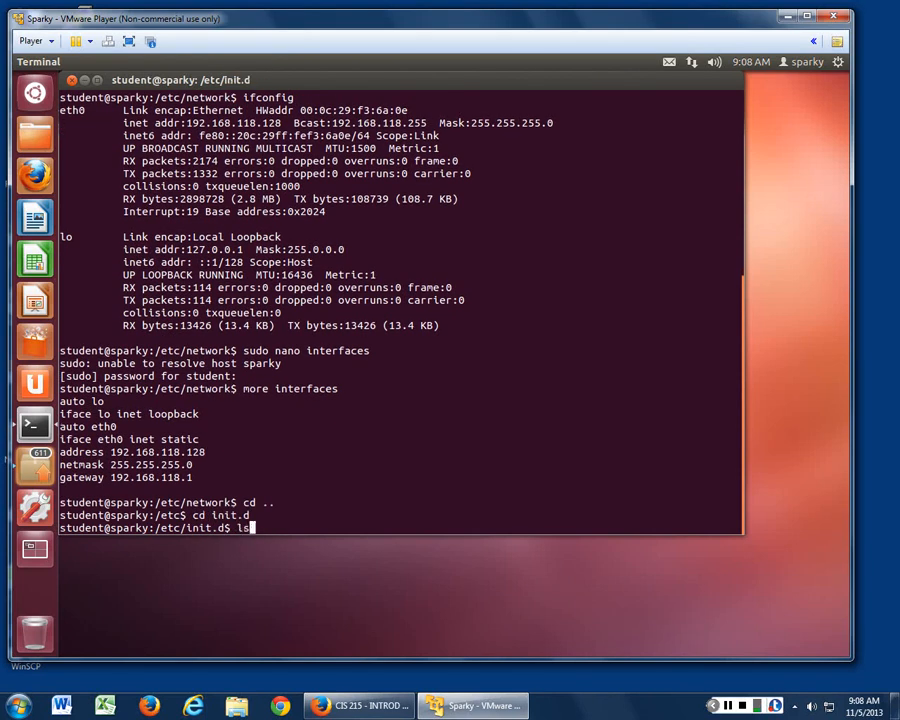
key(Return)
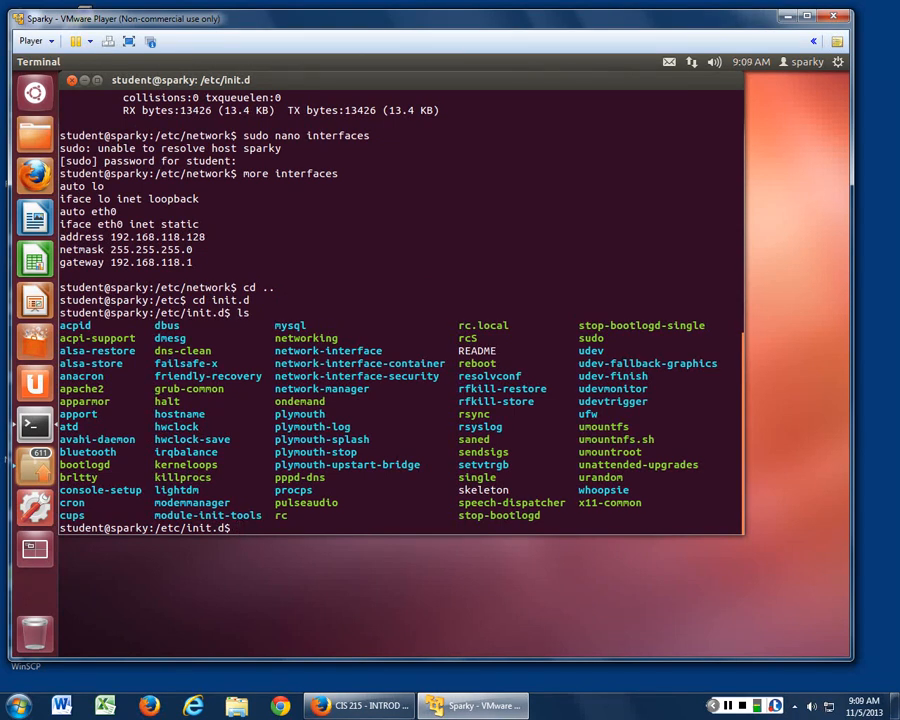
text(if)
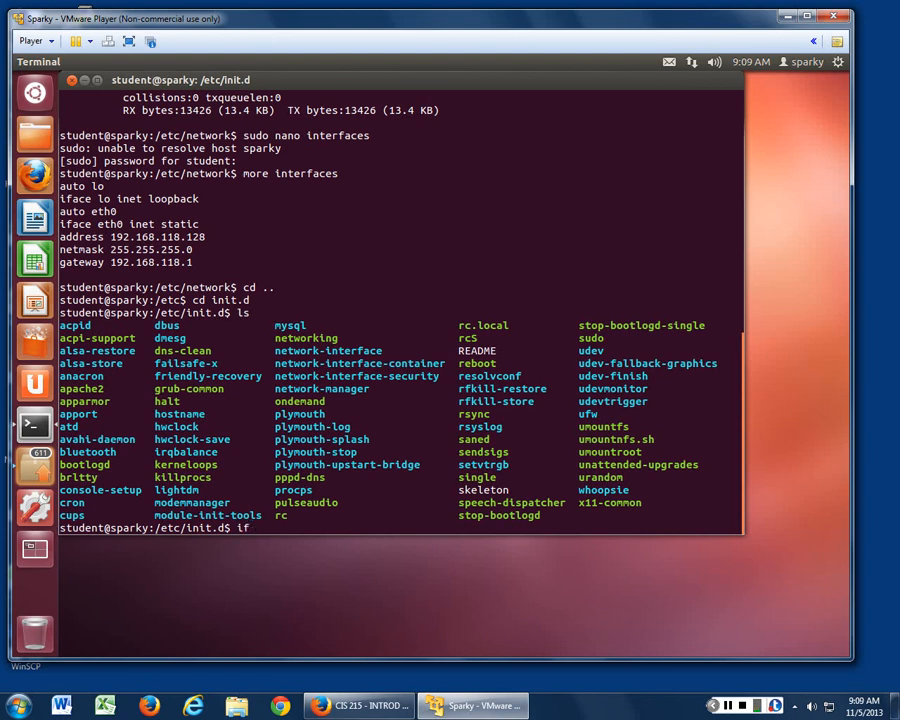
text(down)
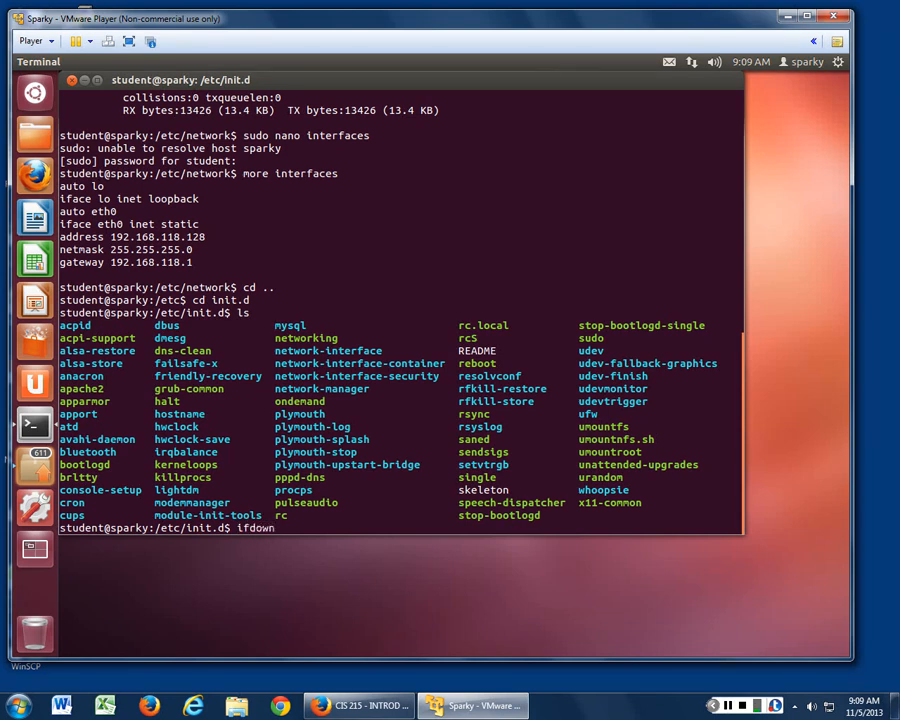
text(etc)
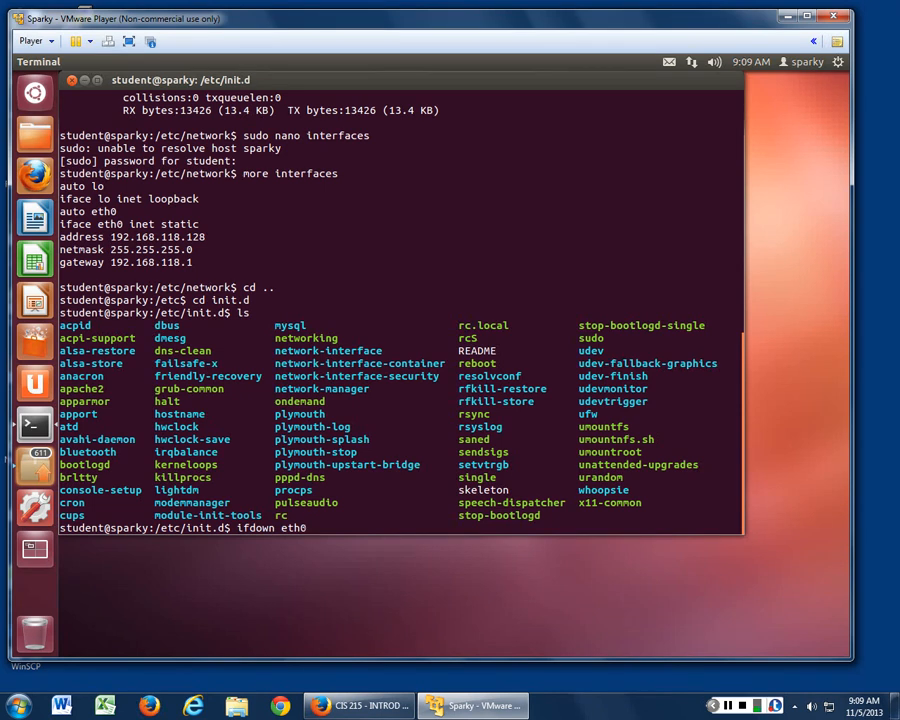
key(Return)
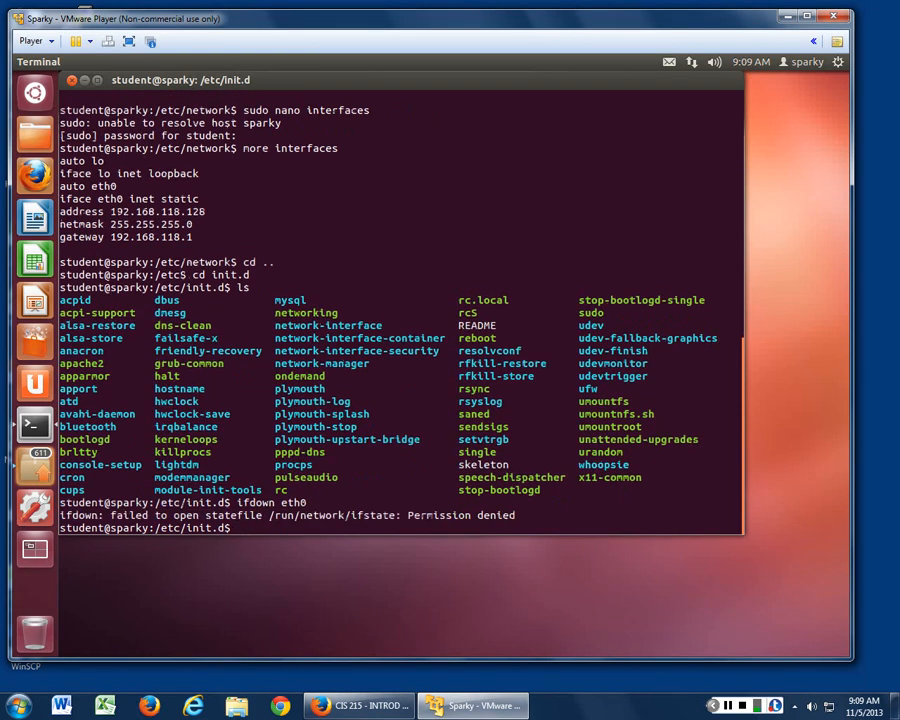
Retry with 'sudo ifdown eth0', which reports eth0 not configured, then cd back up
text(su)
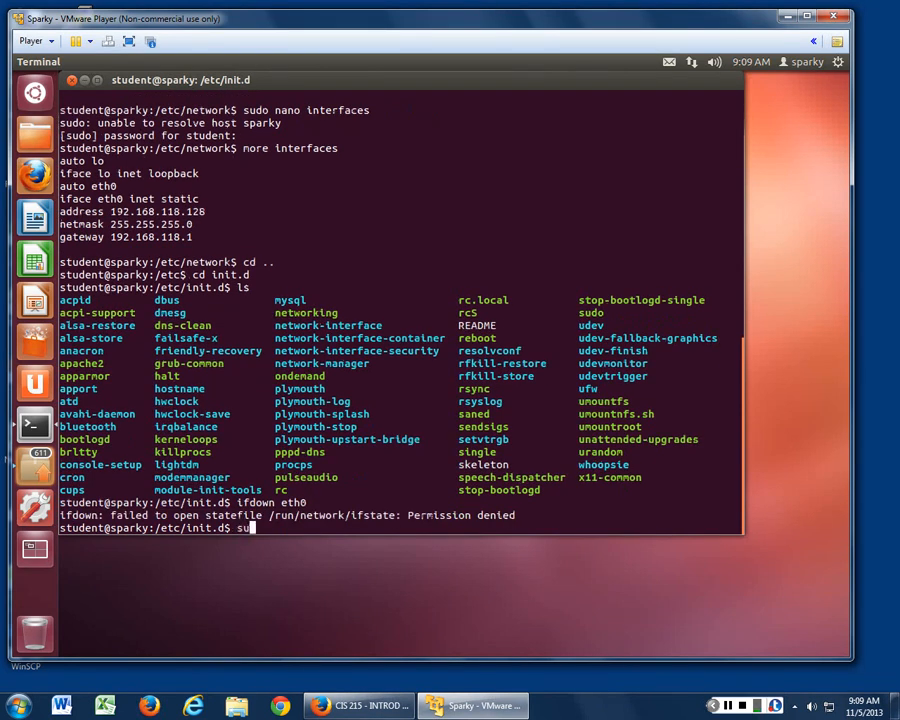
text(sudo ifdown)
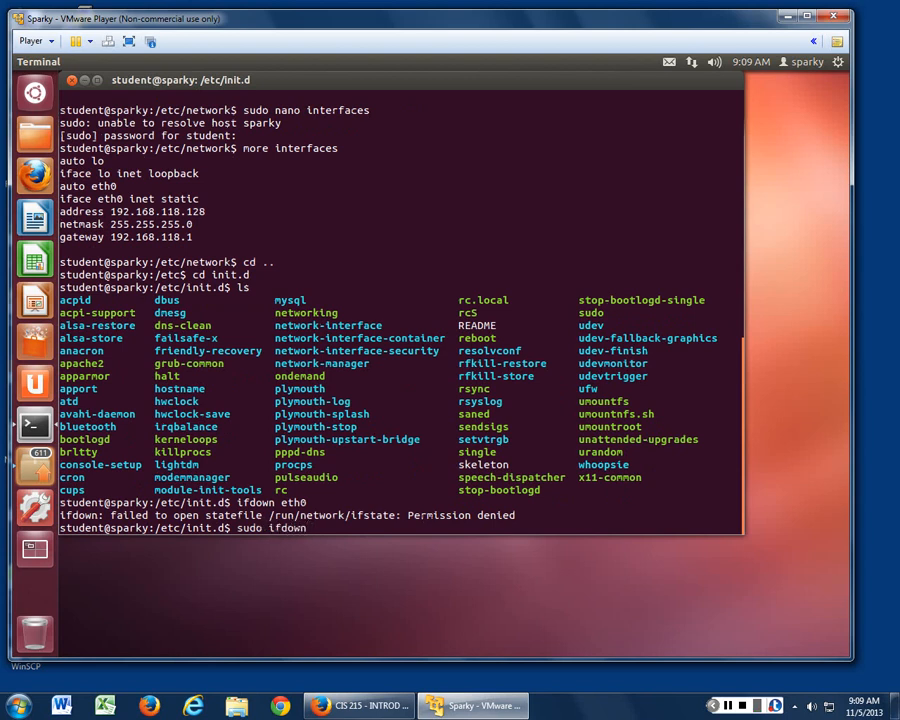
text(e)
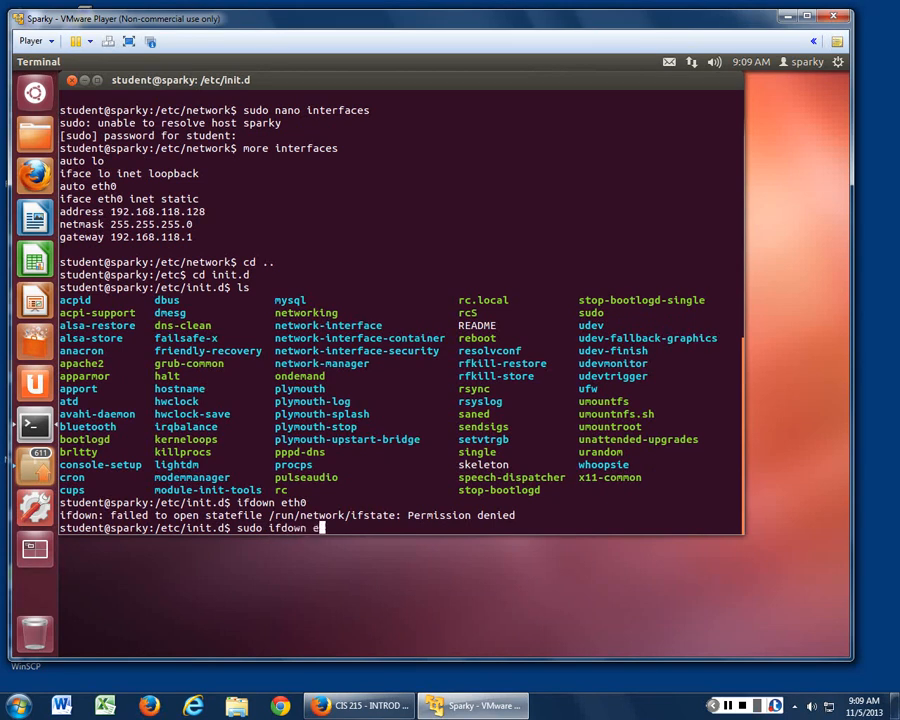
text(eth0)
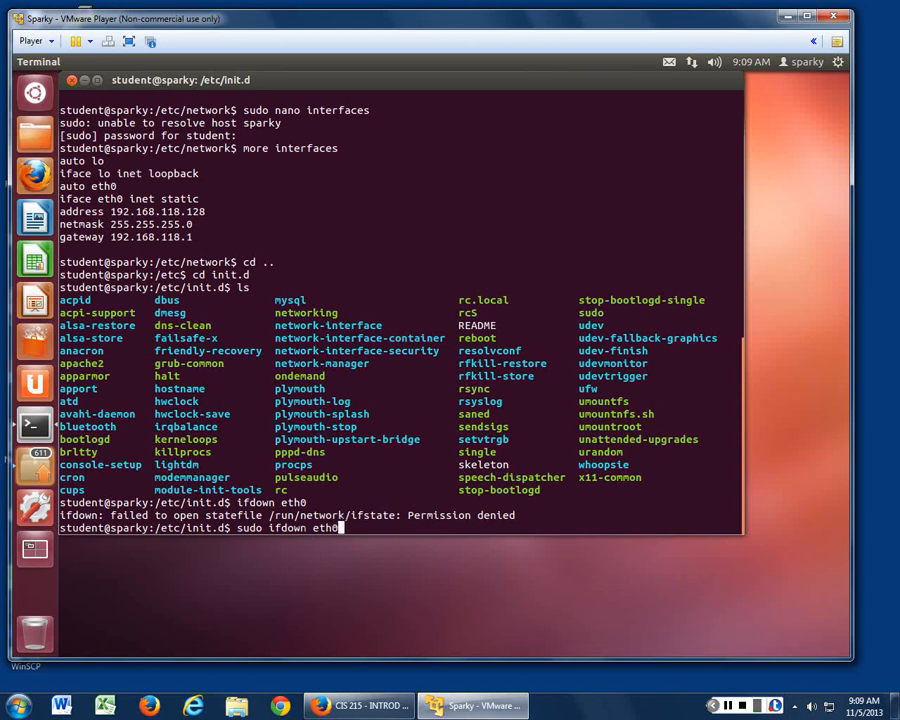
key(Return)
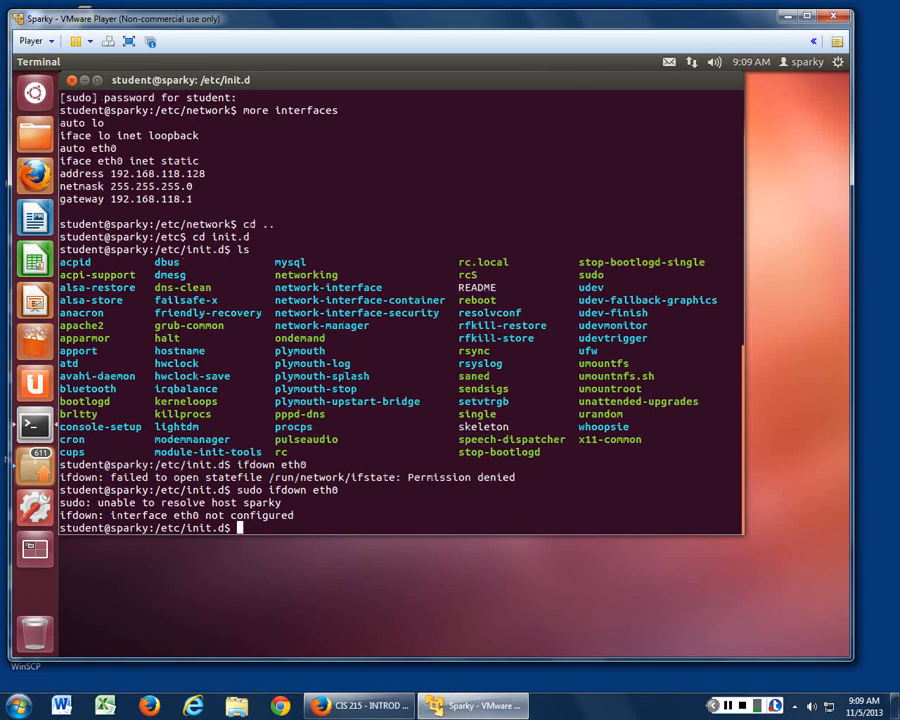
text(cd ..)
text(cd netw)
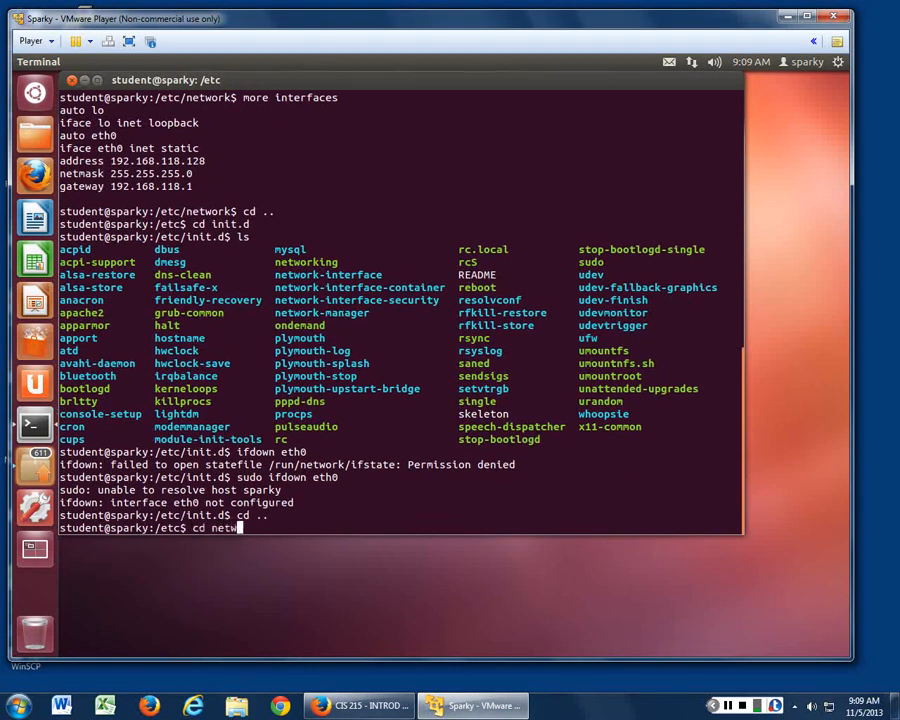
In /etc/network, show the interfaces file with more, then run ifconfig showing 192.168.118.128
key(Return)
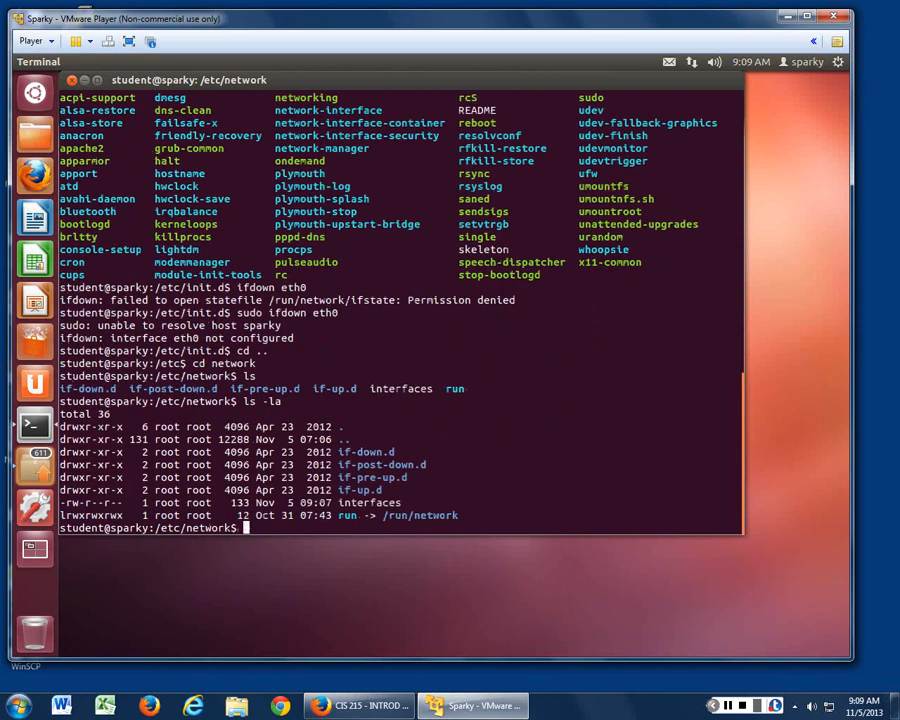
text(more interf)
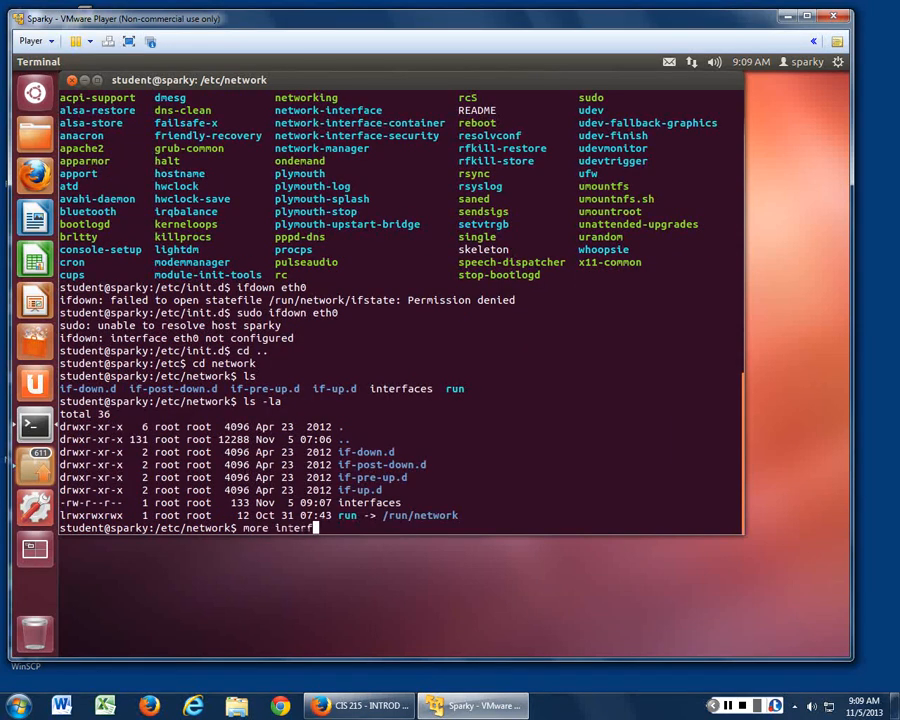
key(Return)
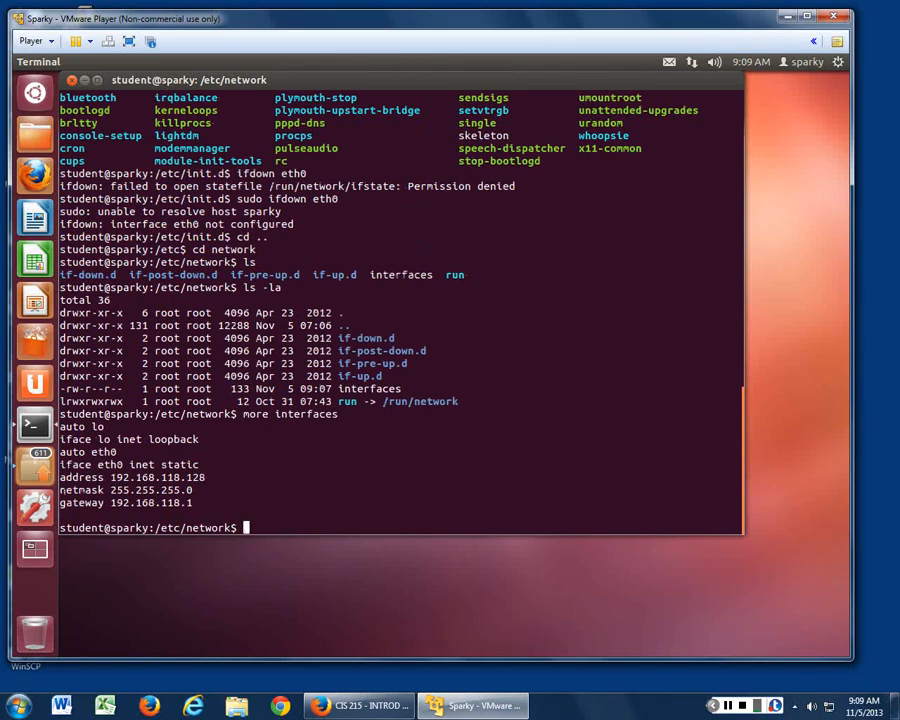
text(ifco)
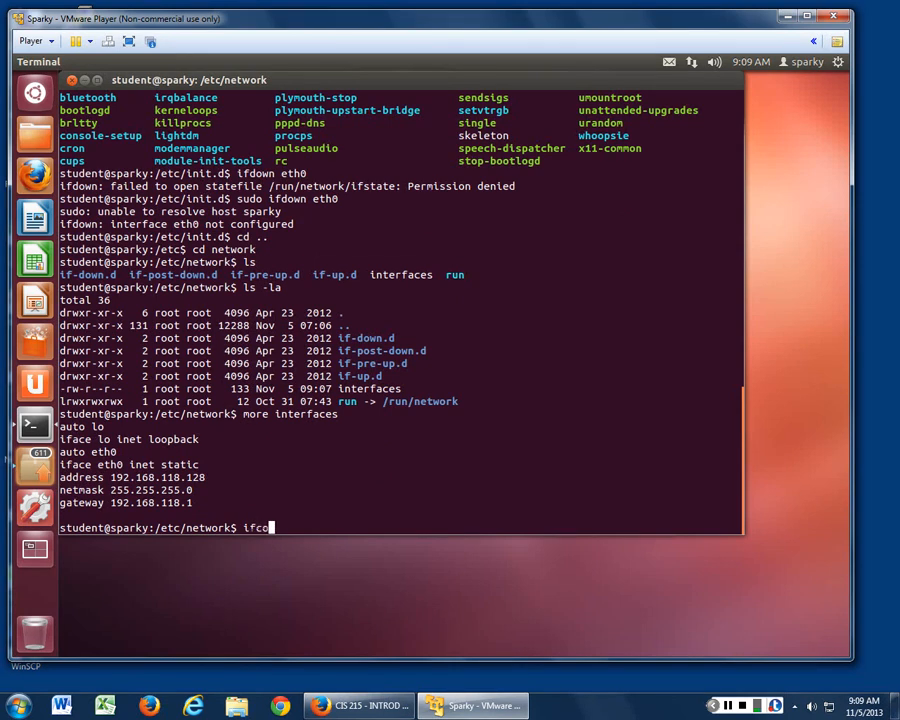
key(Return)
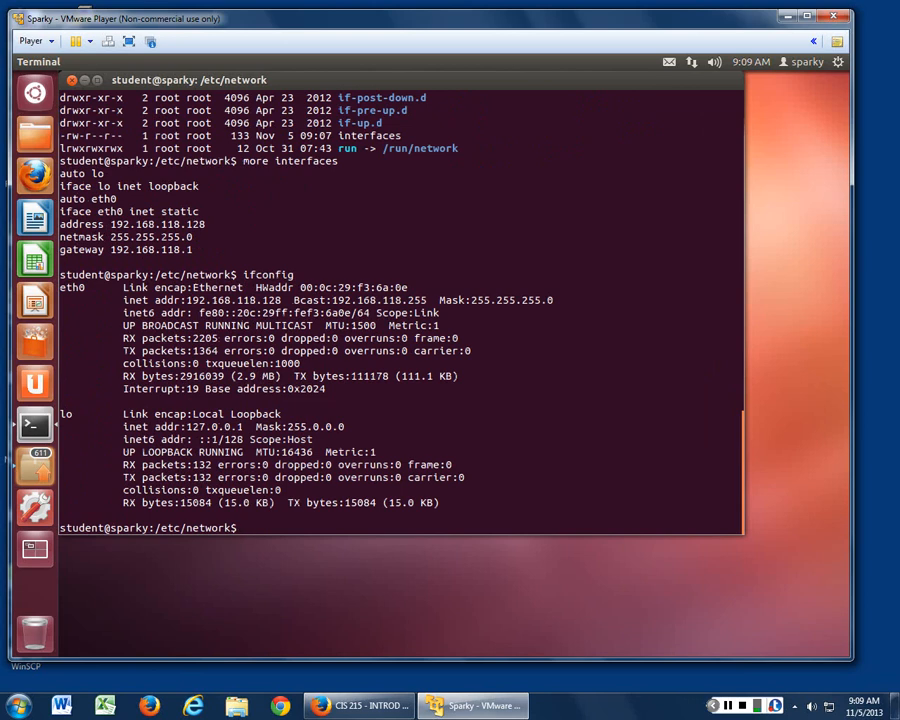
Run 'sudo ifup eth0', which fails as already existing, then list /etc/network again
text(sudo ifup et)
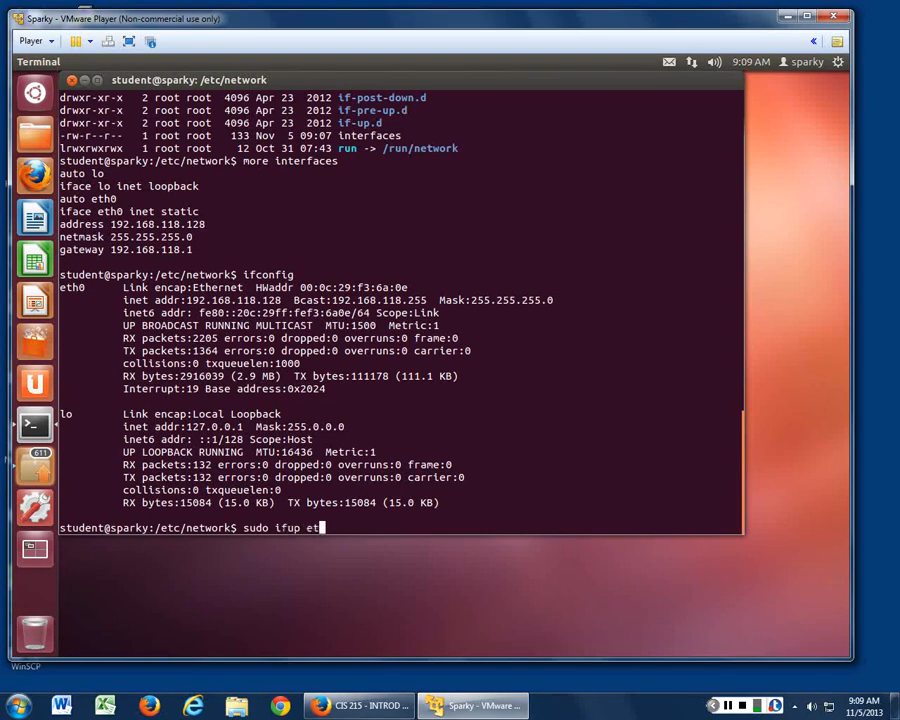
text(h0)
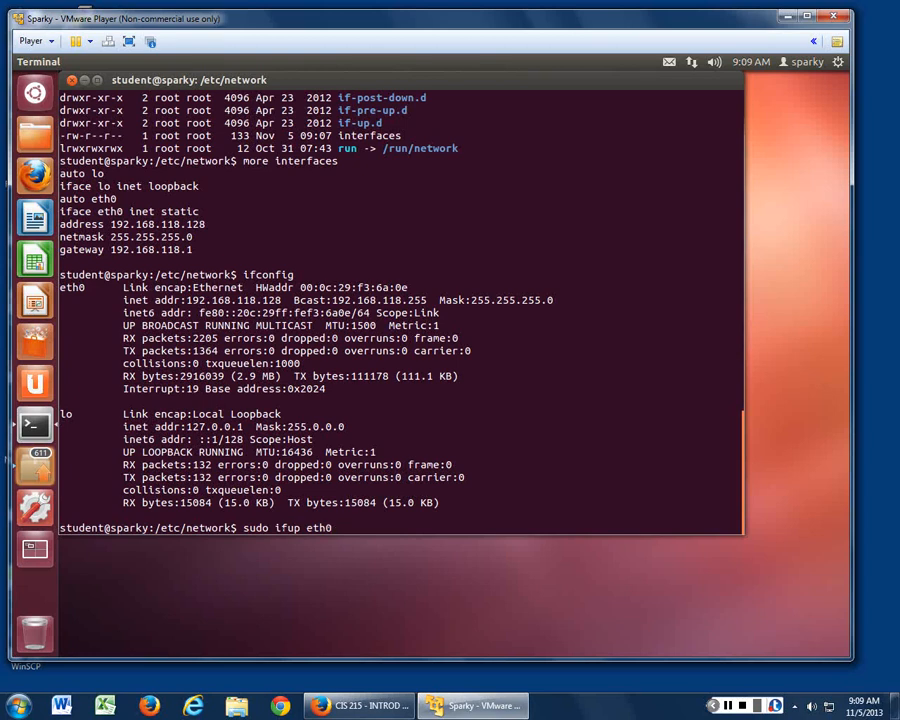
key(Return)
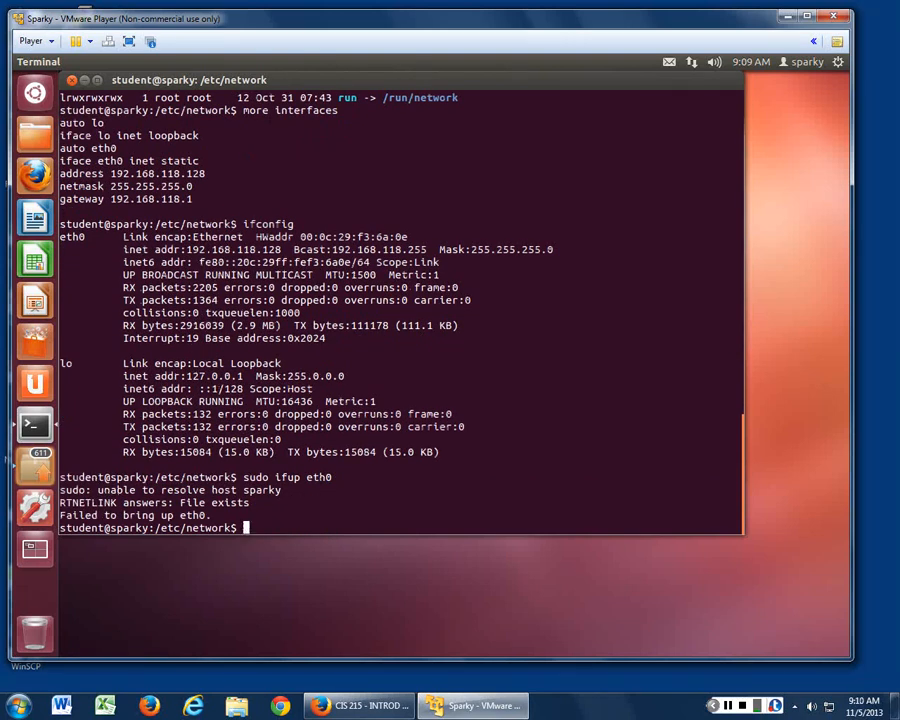
key(Return)
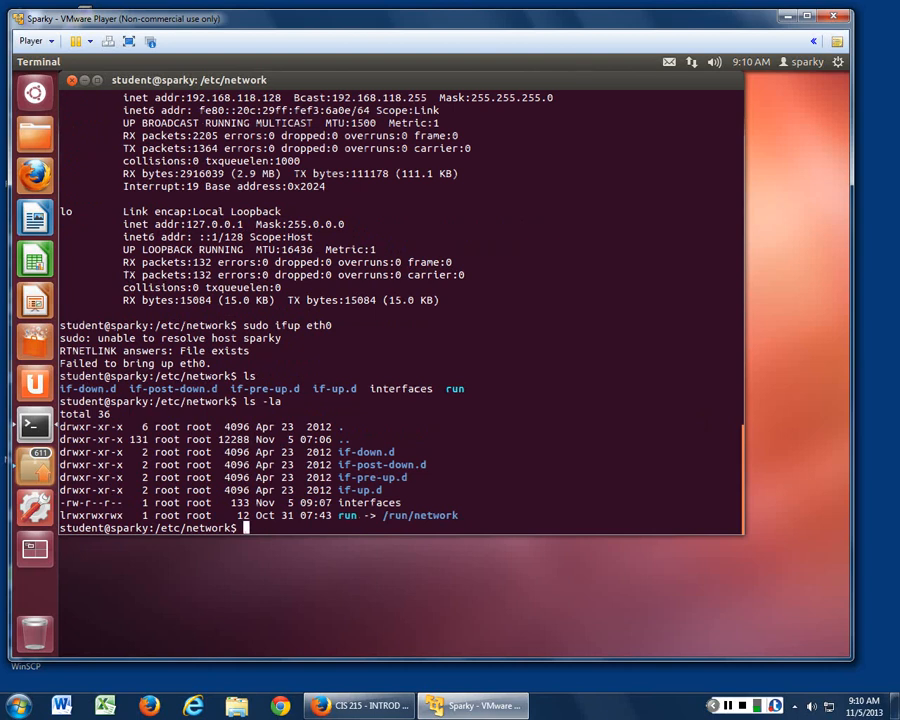
Ping google.com to confirm the VM reaches outside hosts
text(ping)
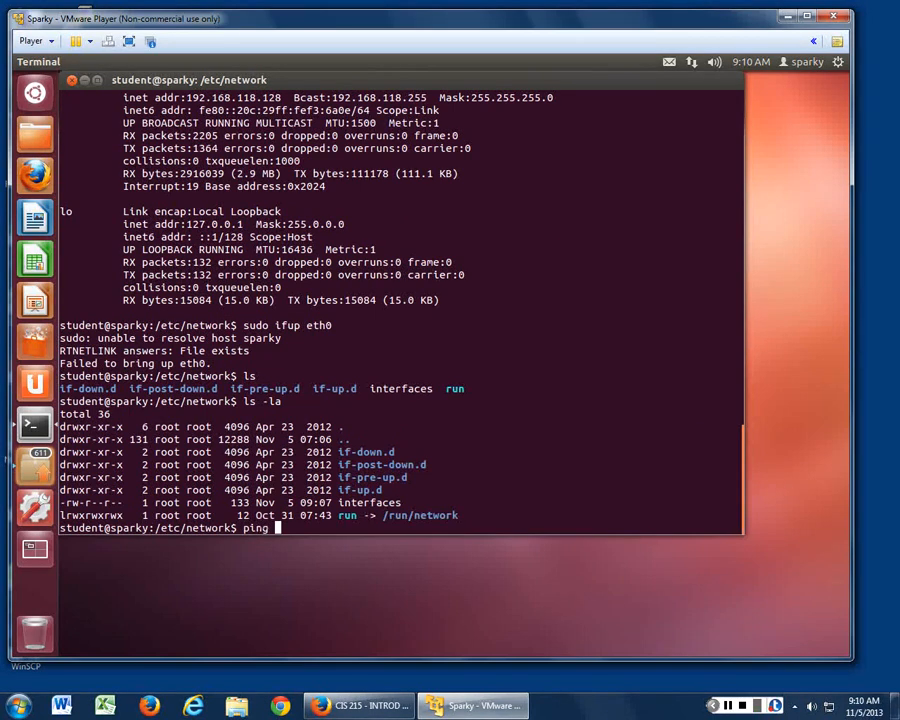
key(Return)
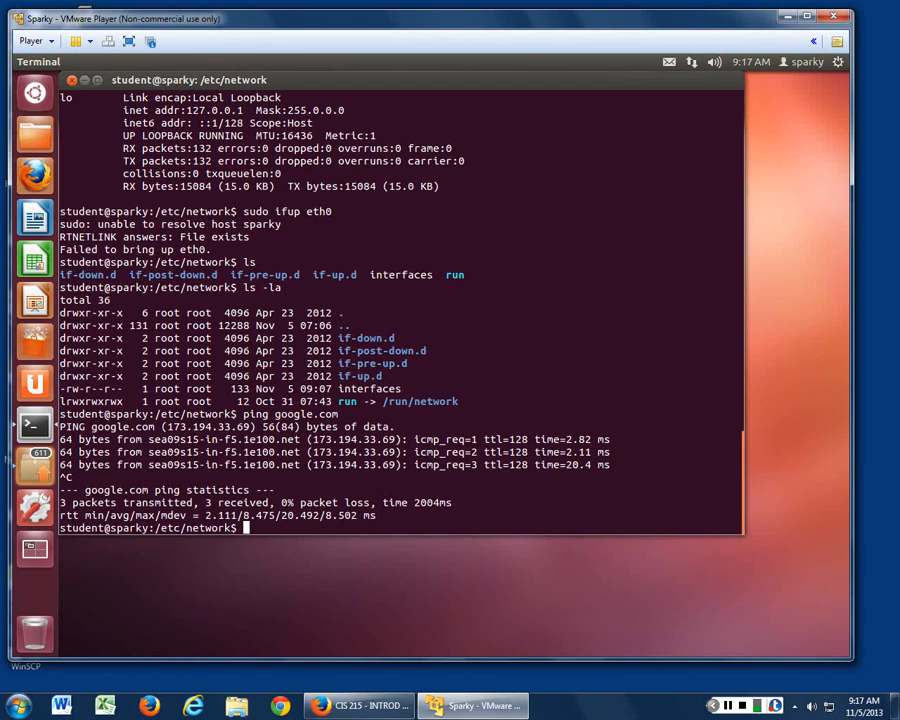
Try 'ifdown ifconfig eth0' without sudo, which is denied permission
text(if)
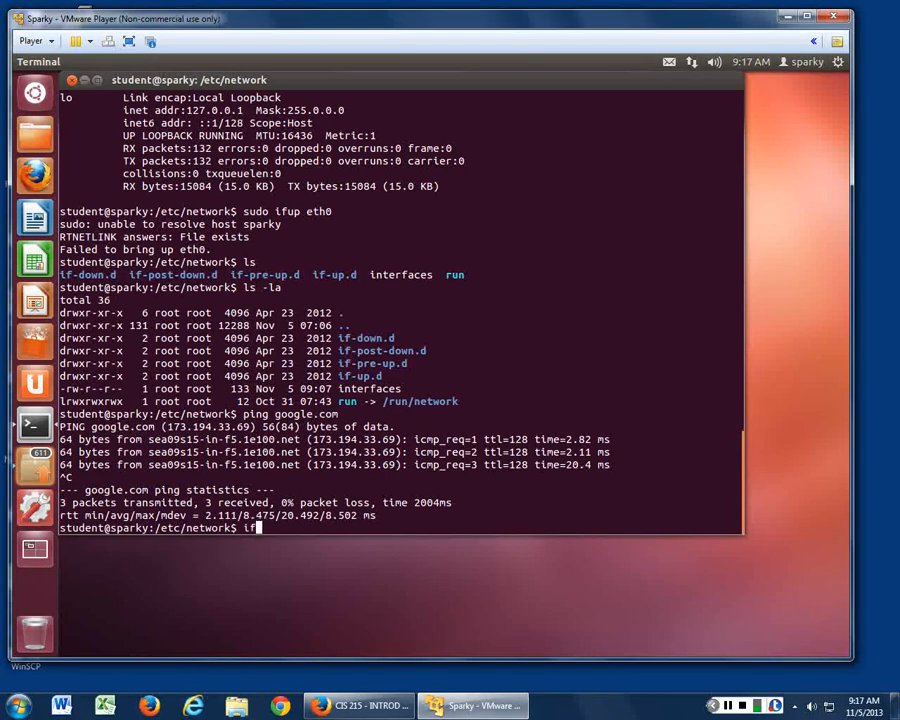
text(down)
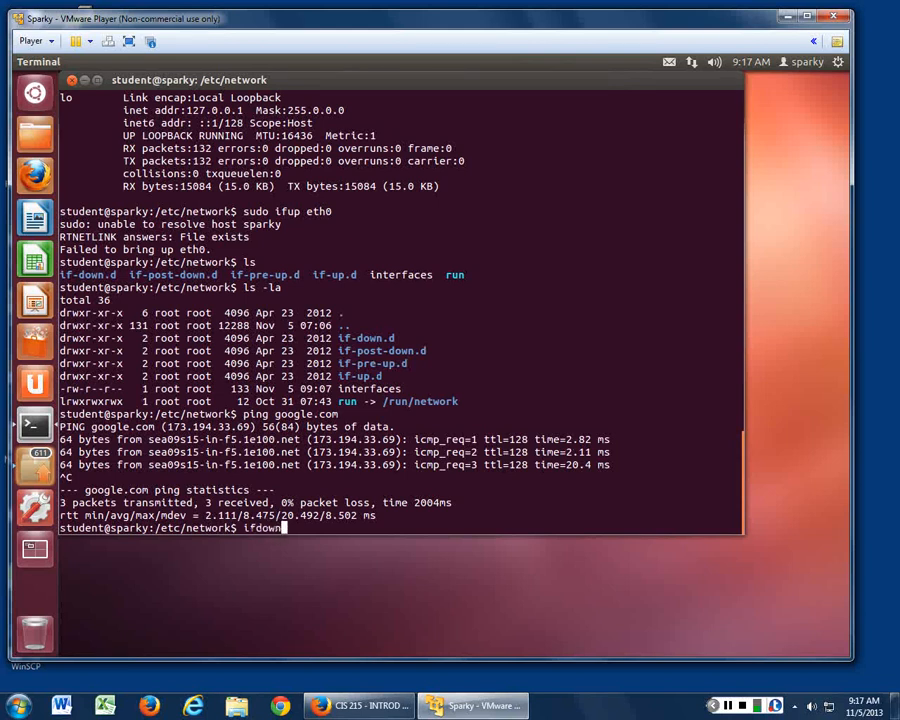
text(ifconfig eth)
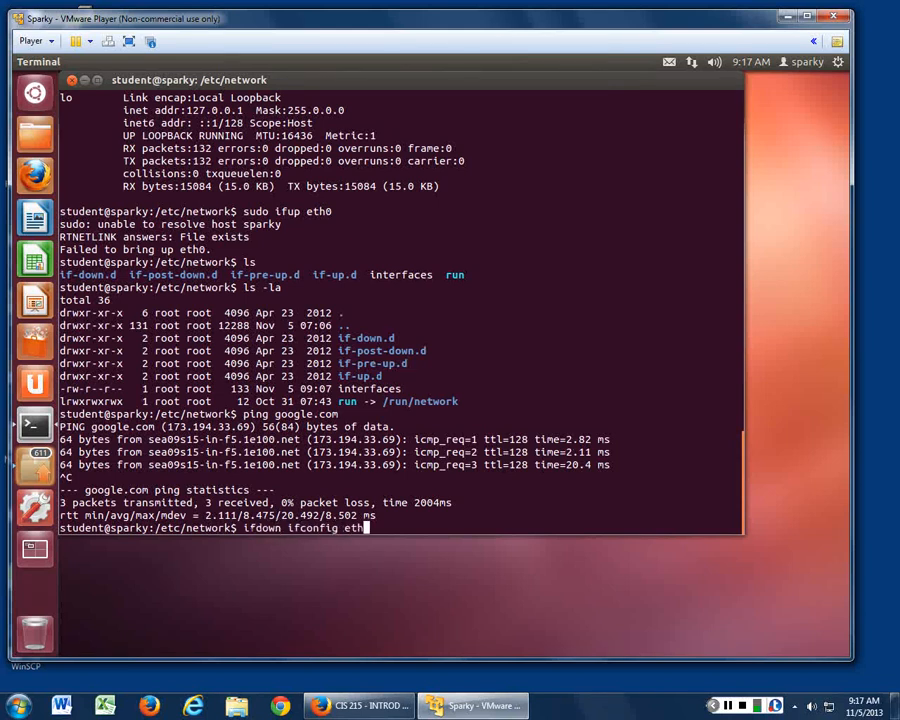
key(Return)
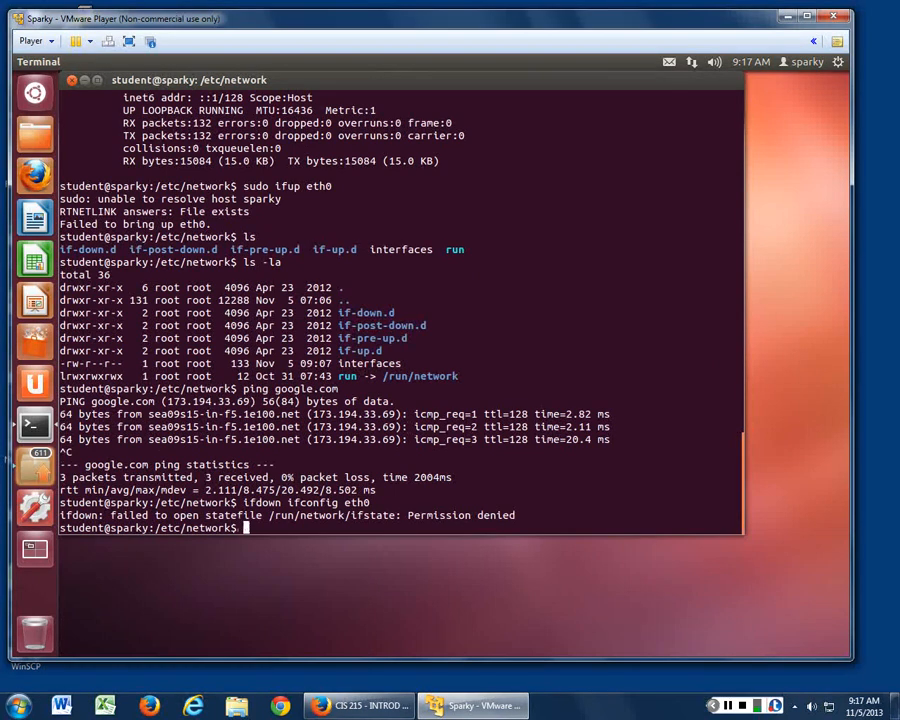
Rerun 'sudo ifdown ifconfig eth0', which reports the interface not configured
text(sudo ifdown)
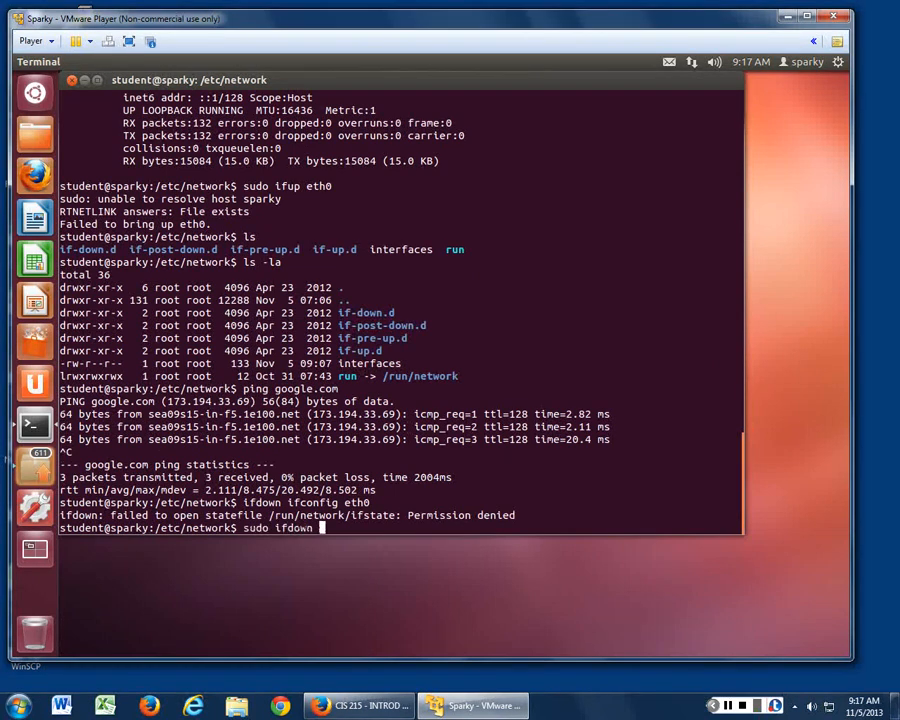
text(ifconfig eth)
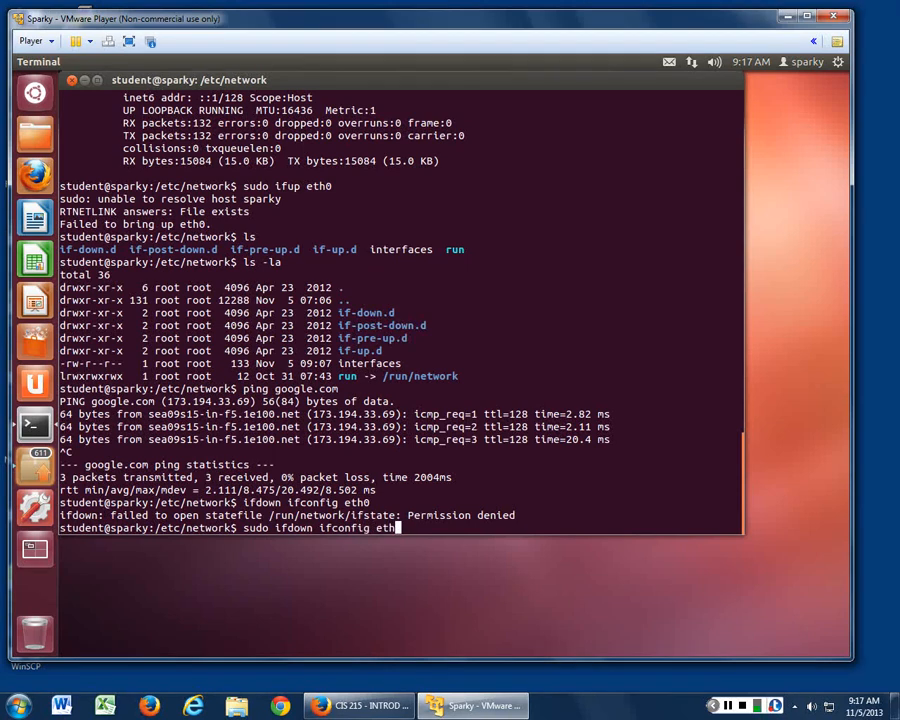
key(Return)
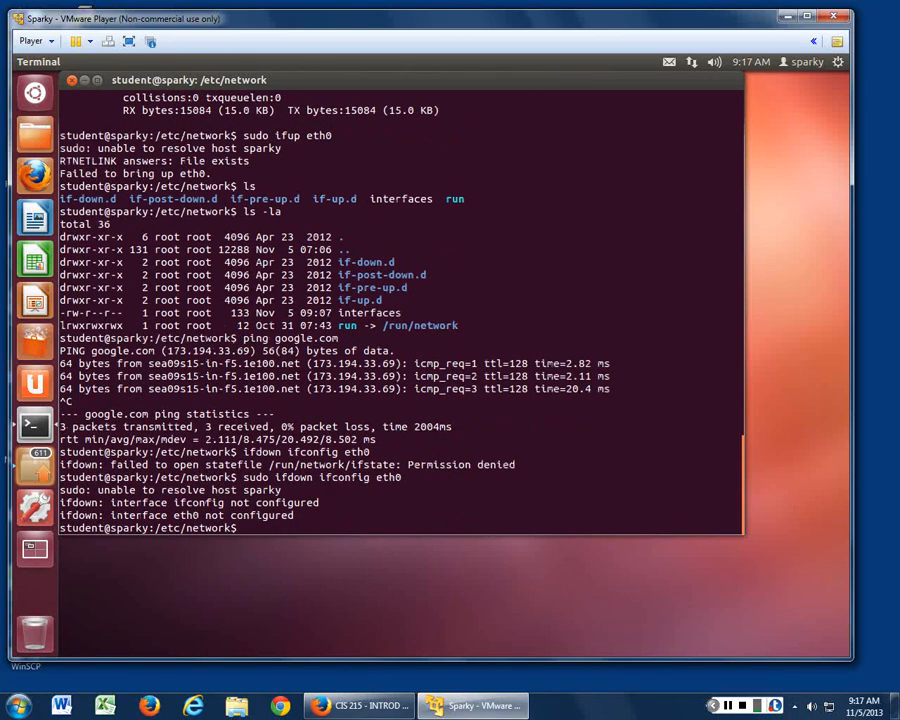
Run 'sudo ifup ifconfig eth0', which fails reporting the file already exists
key(Return)
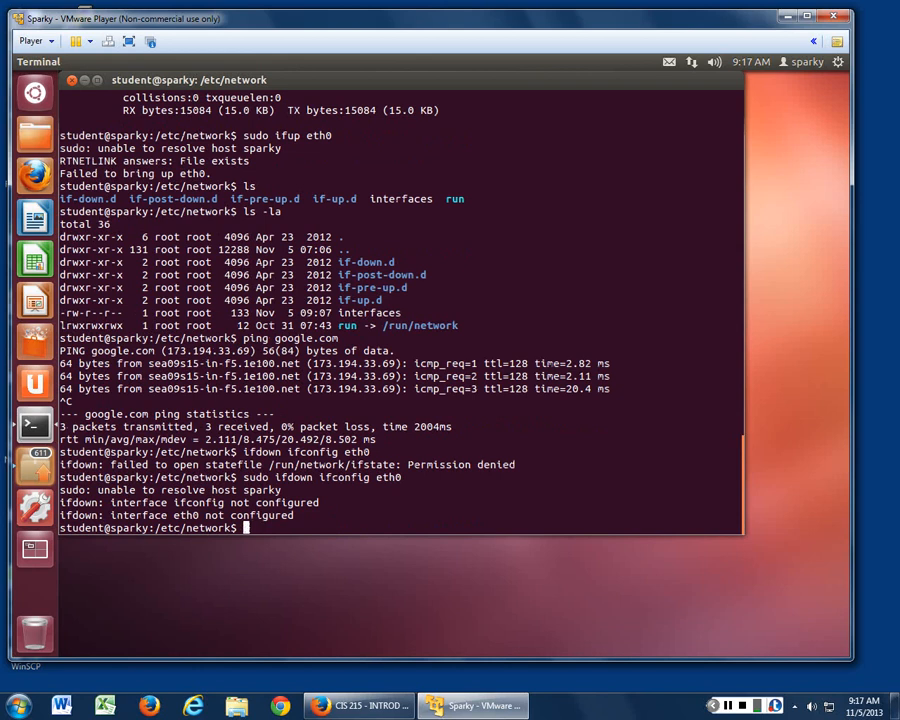
text(sudo ifup)
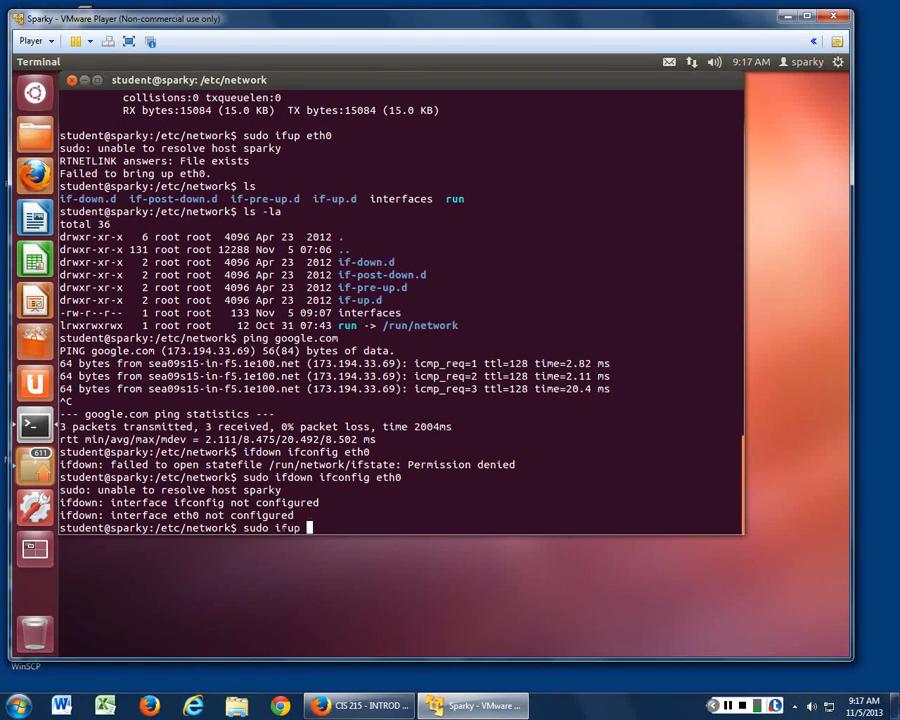
text(ifconfig eth0)
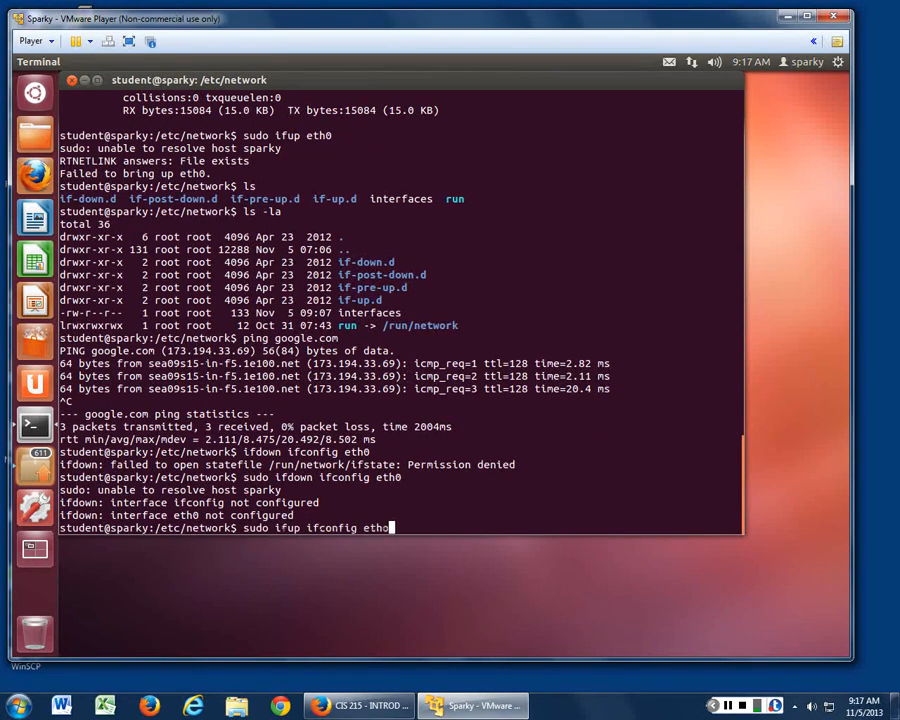
key(Return)
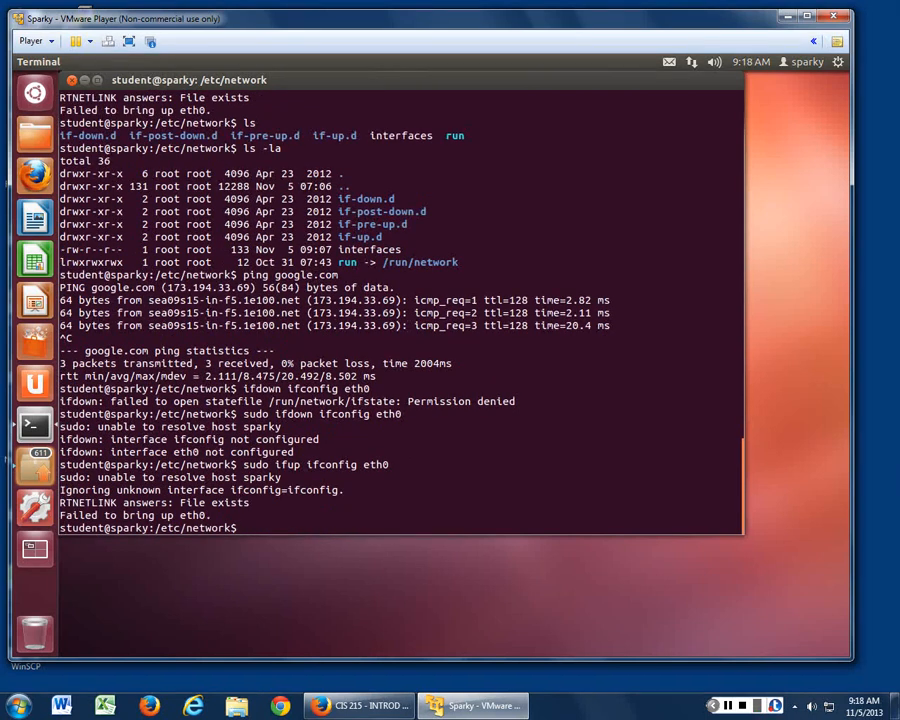
Start a fresh ping to google.com, receiving the first reply at 2.85 ms
text(ping)
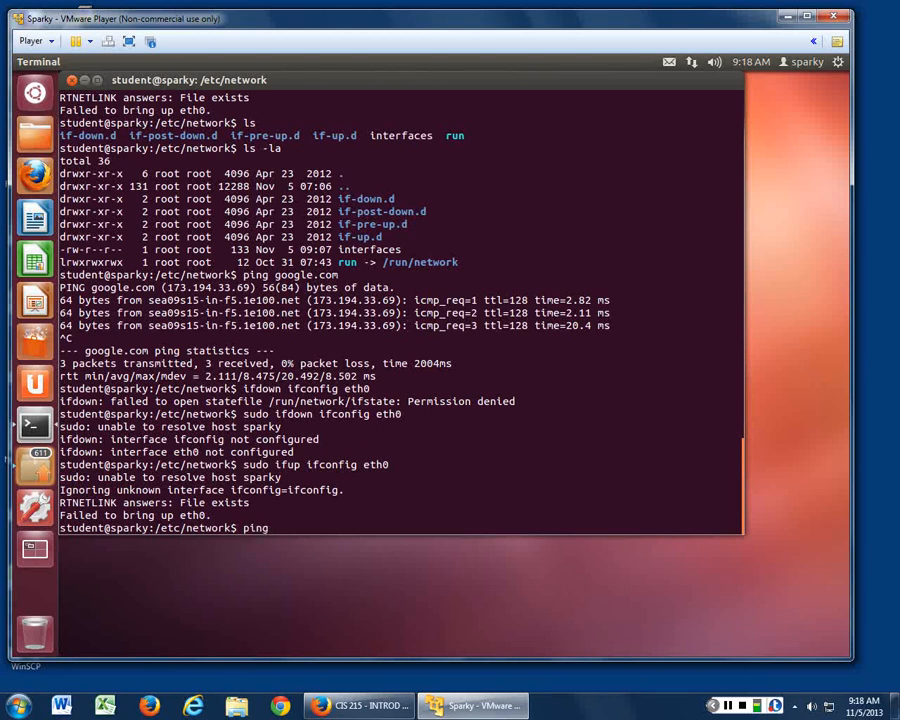
key(Return)
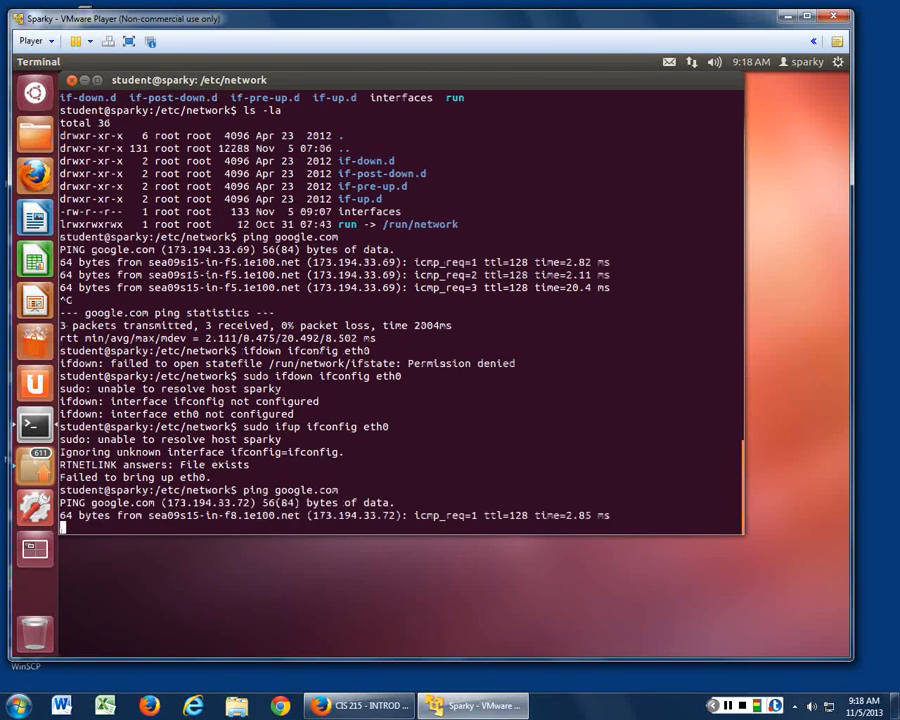